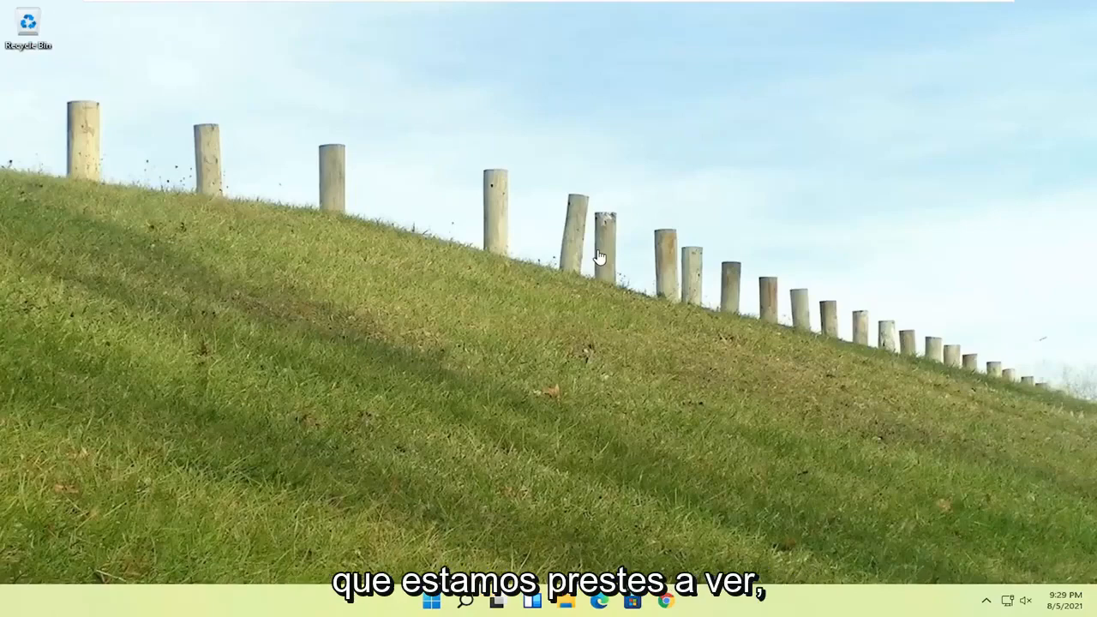
{"action": "mouse_move", "coordinate": [500, 233]}
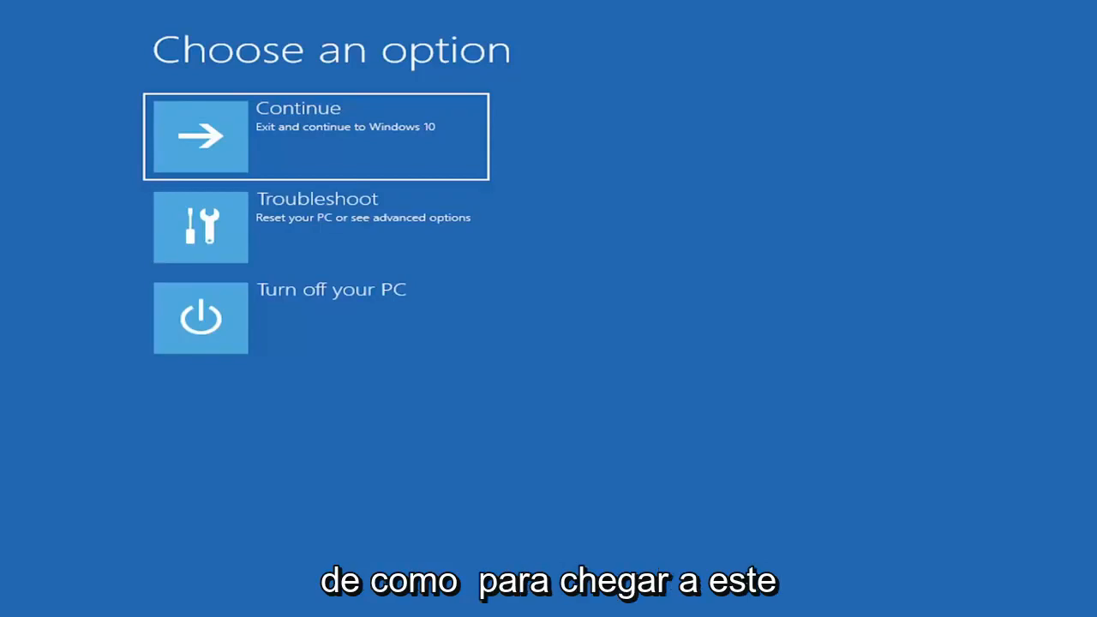
{"action": "mouse_move", "coordinate": [373, 122]}
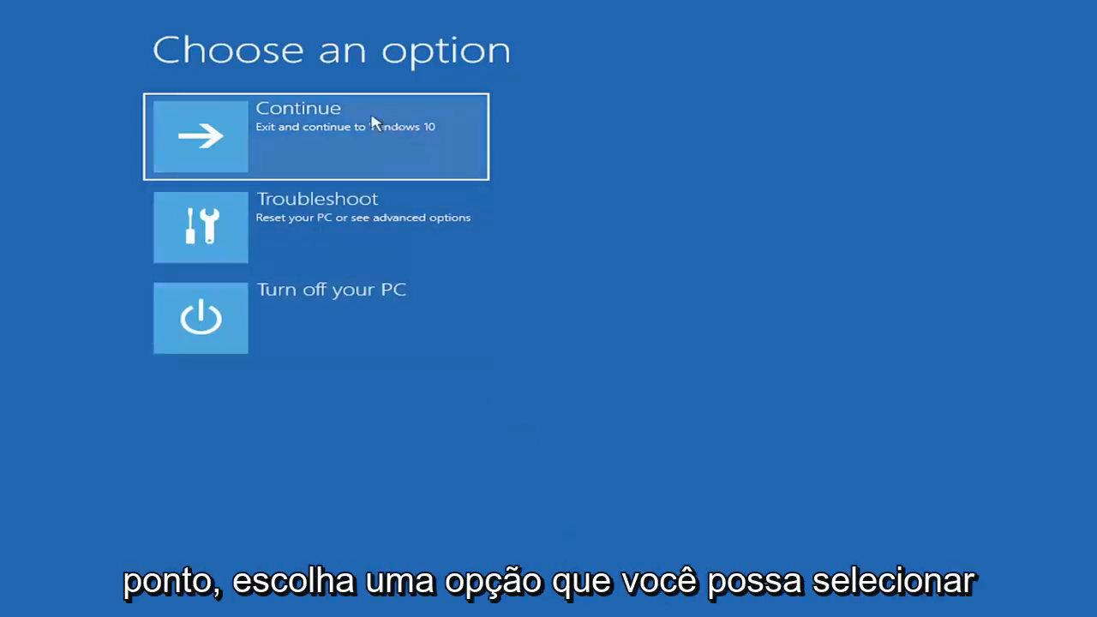
{"action": "mouse_move", "coordinate": [253, 226]}
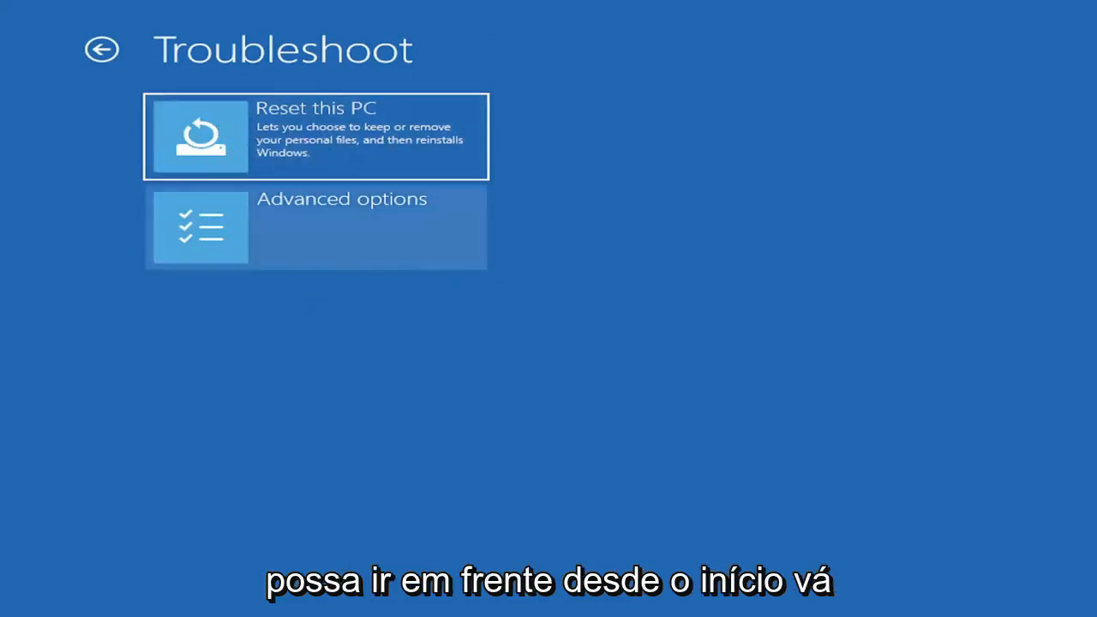
{"action": "left_click", "coordinate": [315, 136]}
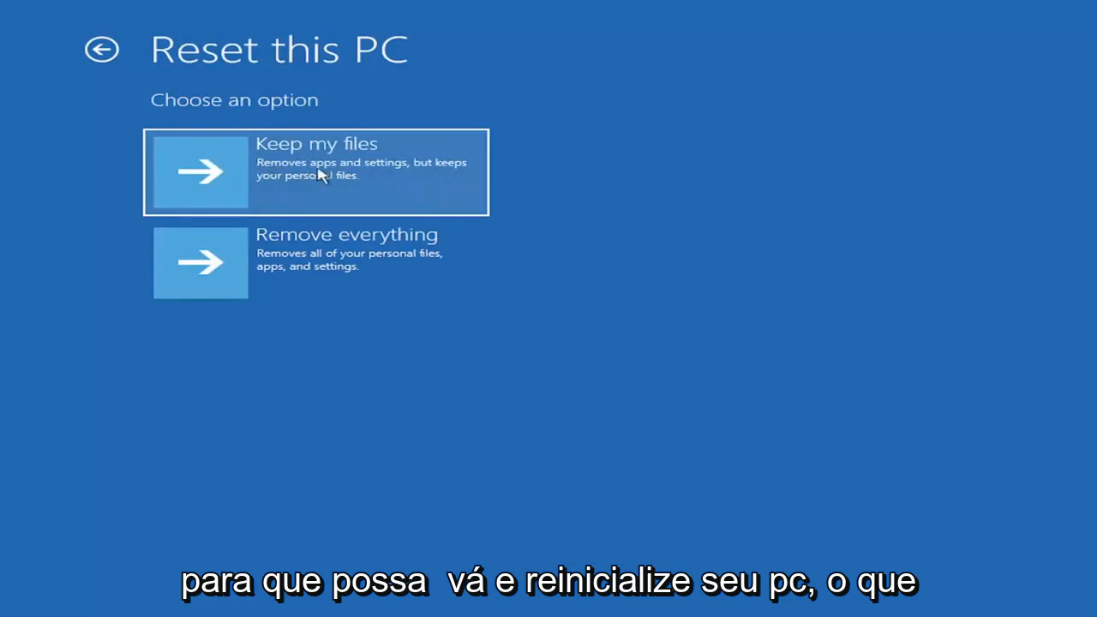
{"action": "mouse_move", "coordinate": [307, 188]}
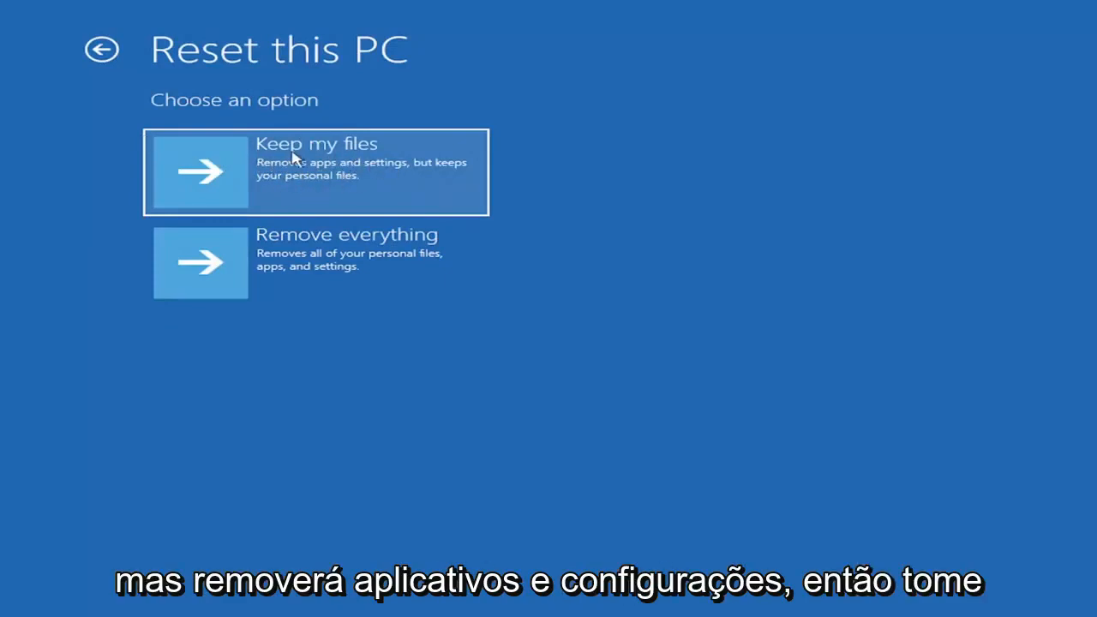
{"action": "mouse_move", "coordinate": [398, 168]}
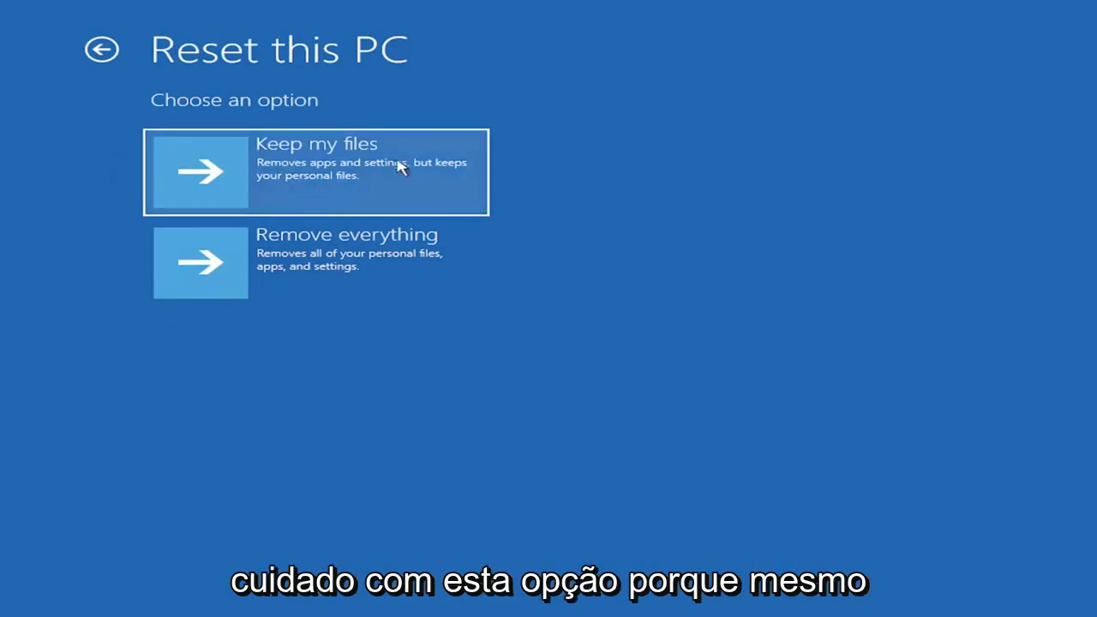
{"action": "mouse_move", "coordinate": [300, 189]}
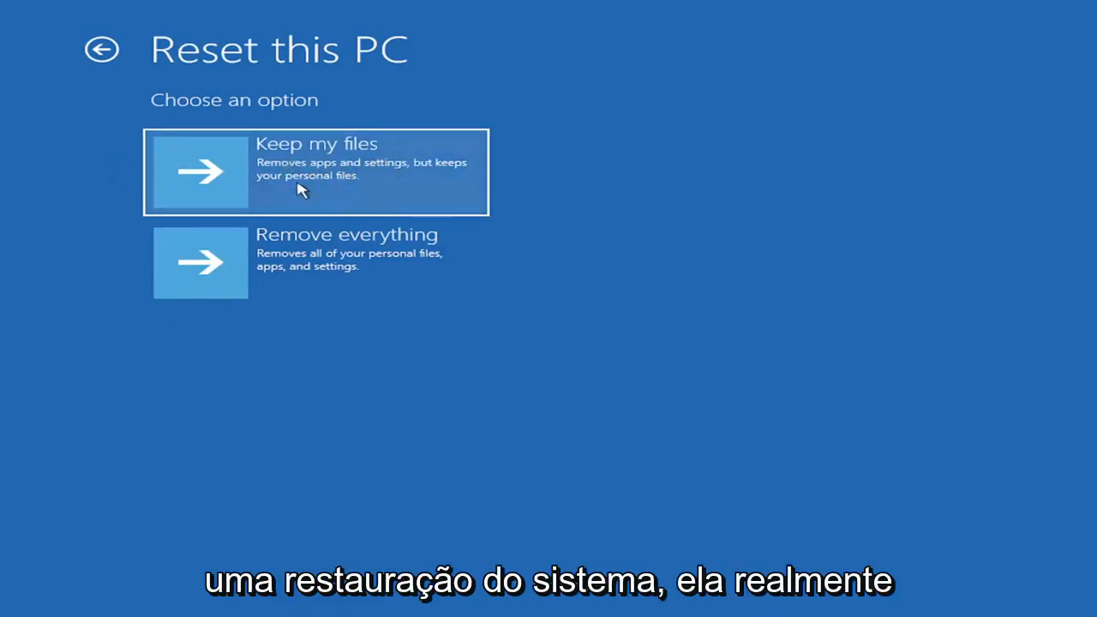
{"action": "mouse_move", "coordinate": [321, 165]}
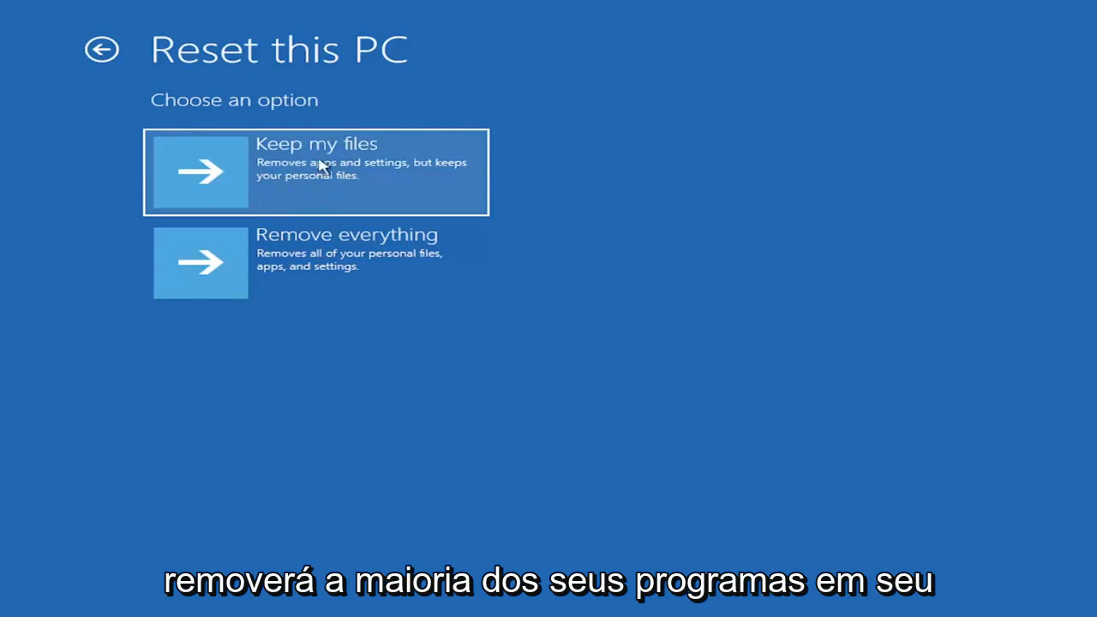
{"action": "mouse_move", "coordinate": [300, 169]}
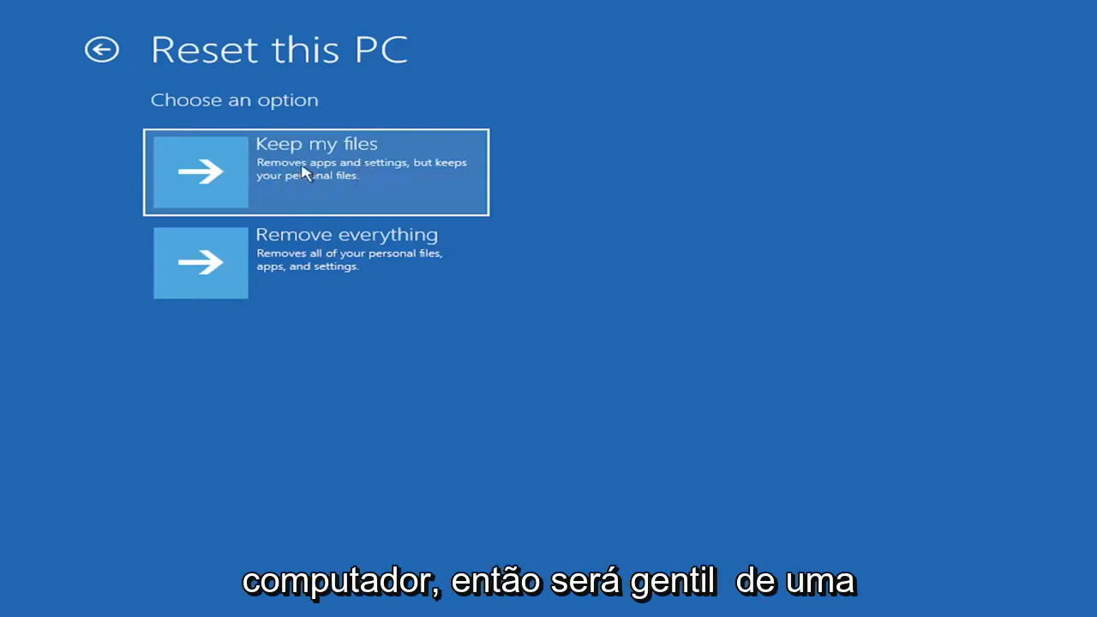
{"action": "mouse_move", "coordinate": [270, 145]}
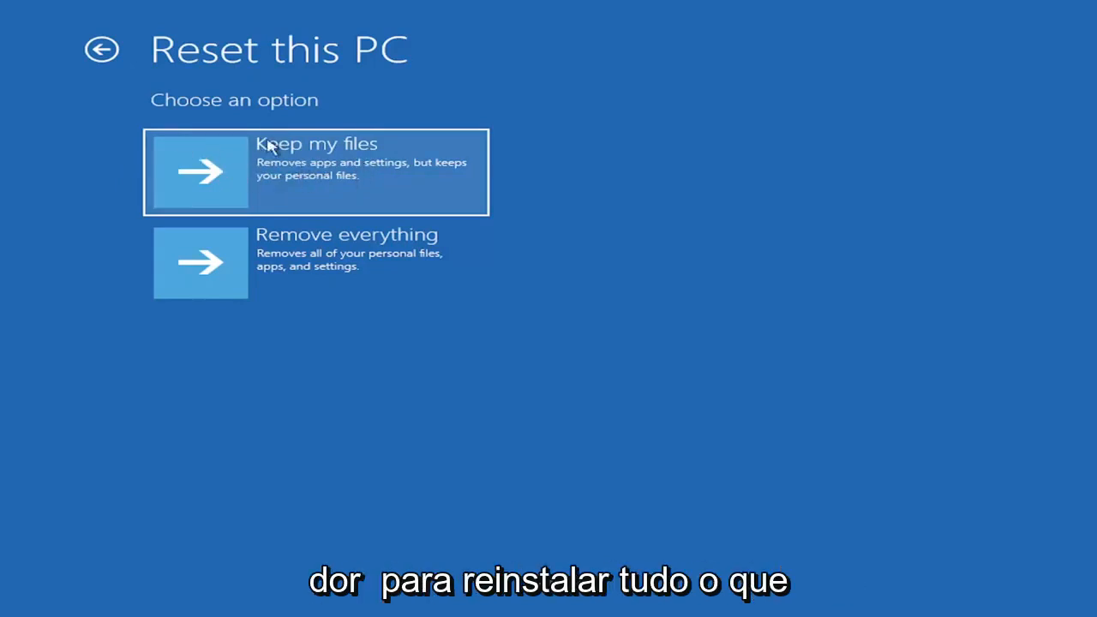
{"action": "mouse_move", "coordinate": [293, 177]}
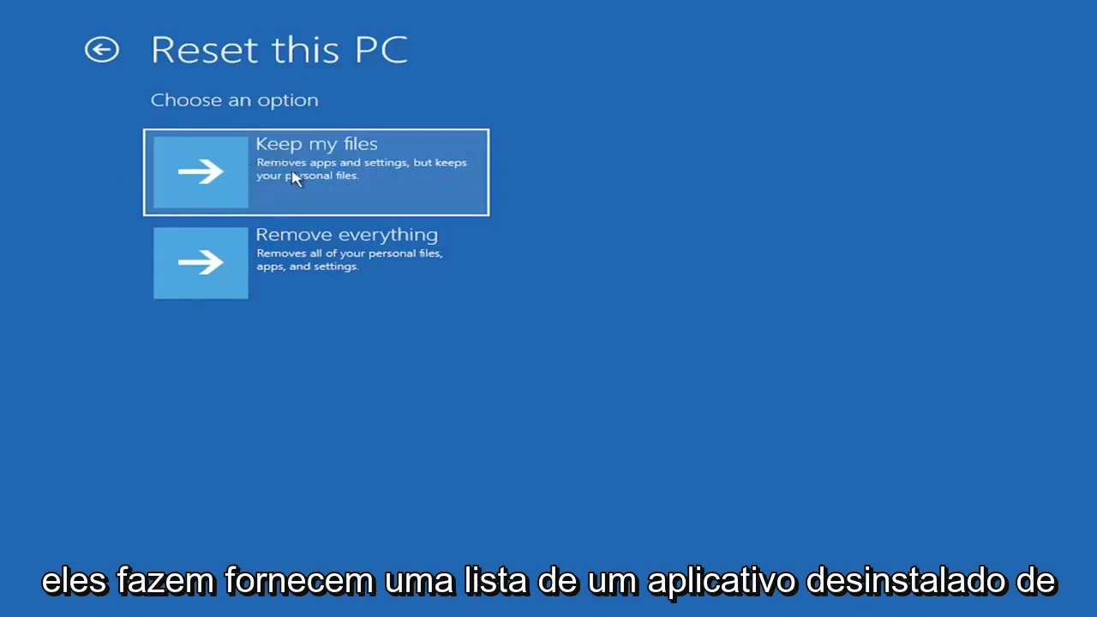
{"action": "mouse_move", "coordinate": [227, 167]}
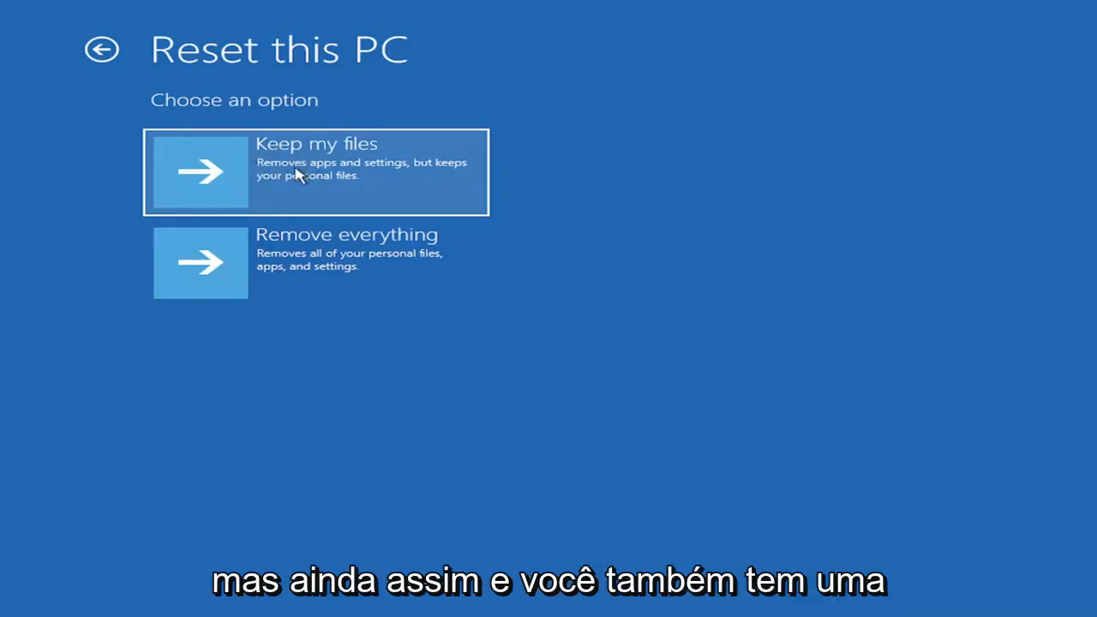
{"action": "mouse_move", "coordinate": [340, 284]}
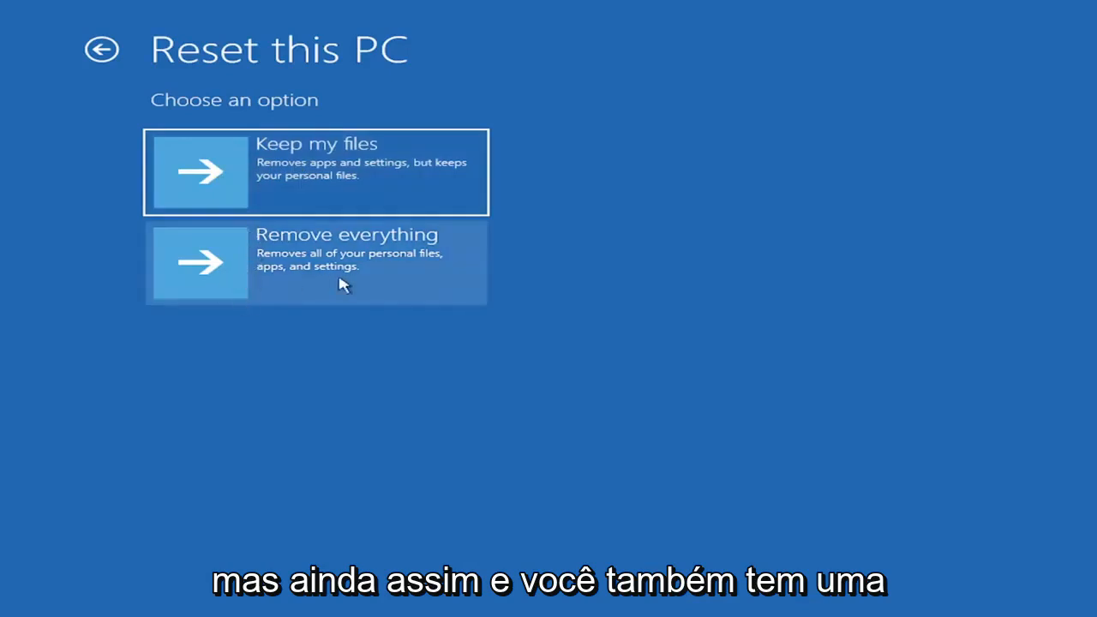
{"action": "mouse_move", "coordinate": [328, 288]}
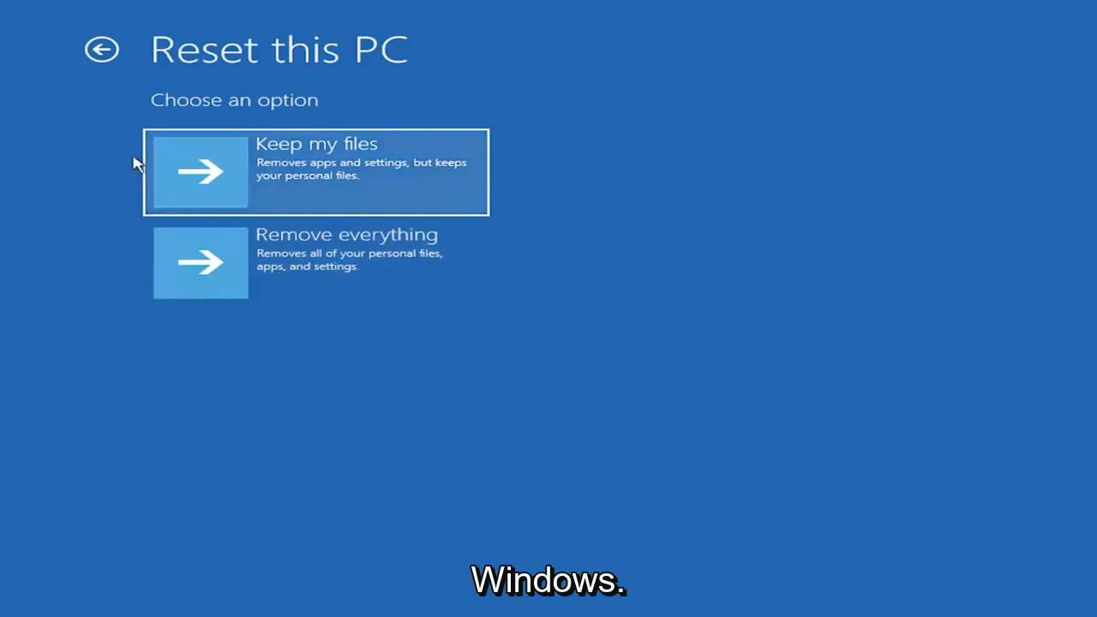
{"action": "left_click", "coordinate": [101, 49]}
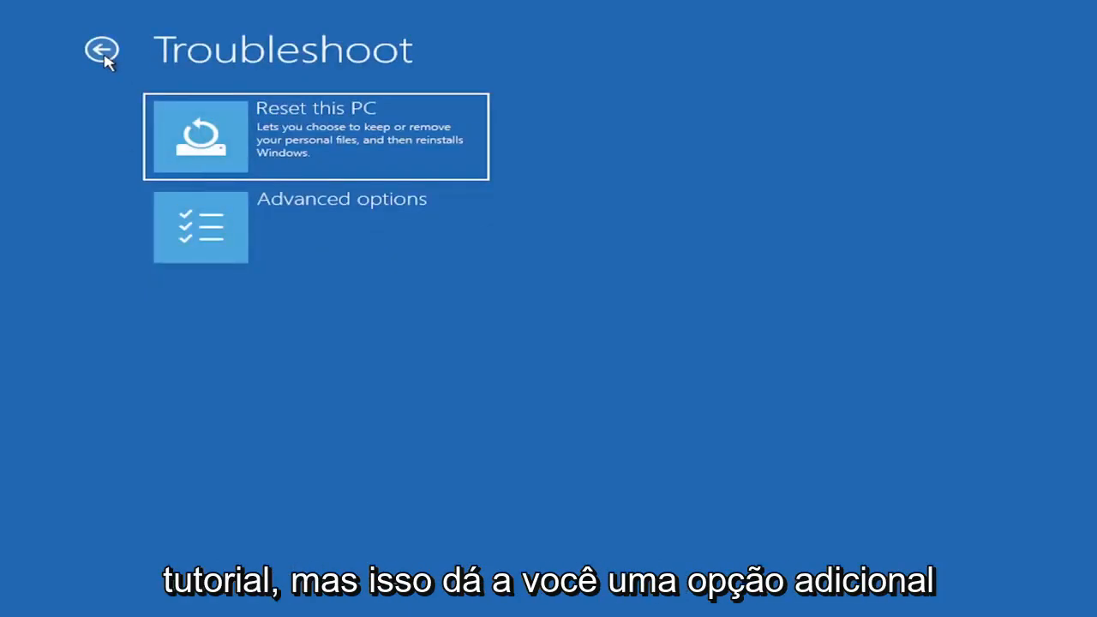
{"action": "mouse_move", "coordinate": [335, 339]}
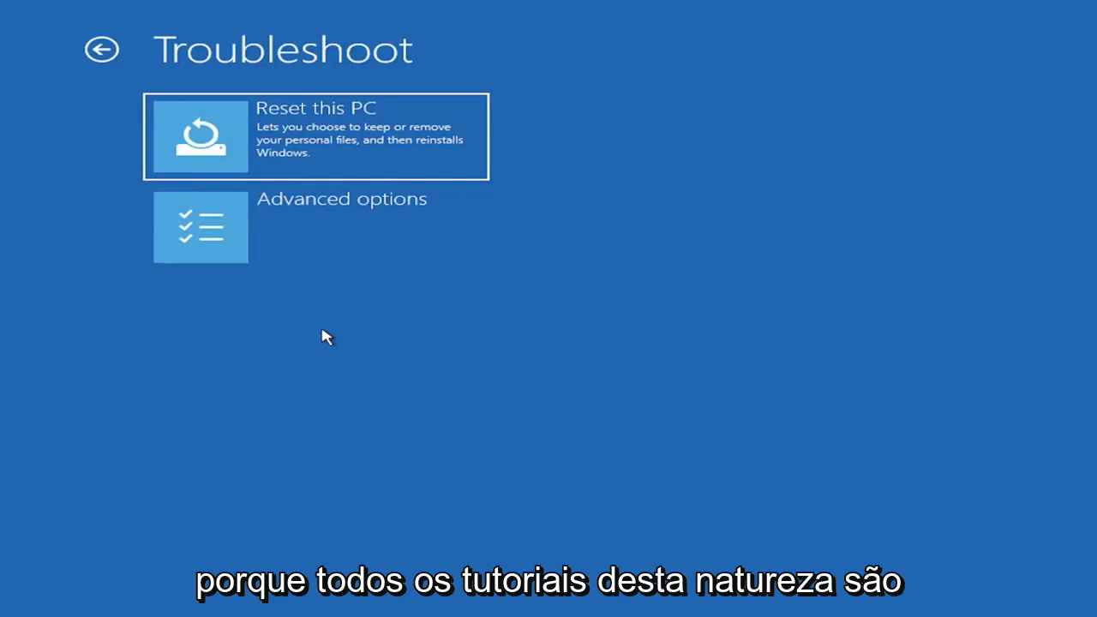
{"action": "mouse_move", "coordinate": [336, 322]}
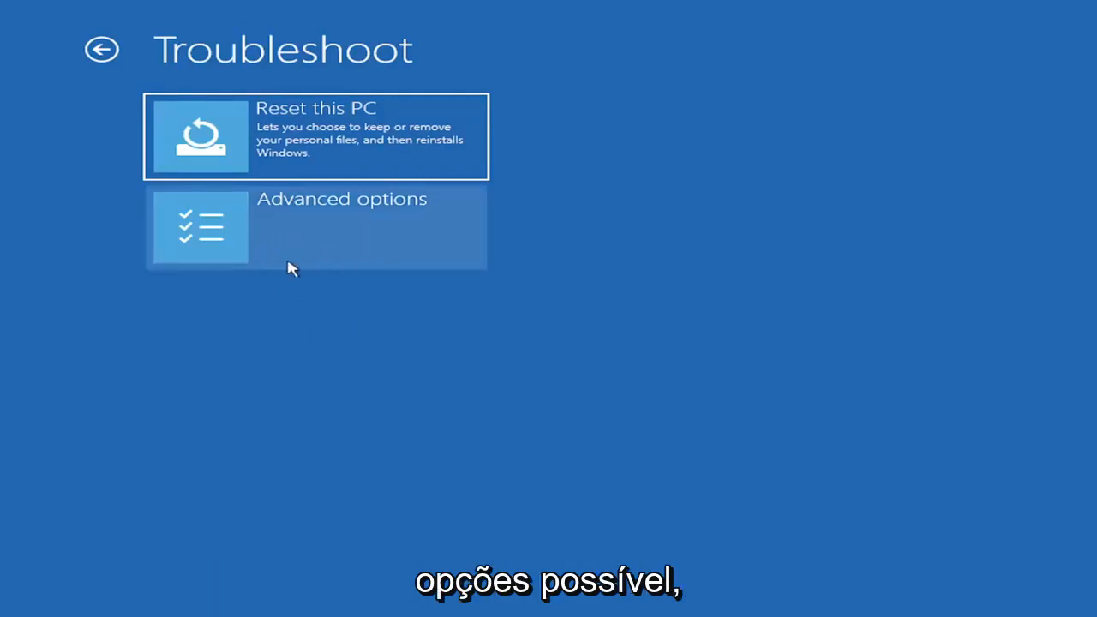
- Go from Troubleshoot to the Advanced options page
{"action": "left_click", "coordinate": [315, 227]}
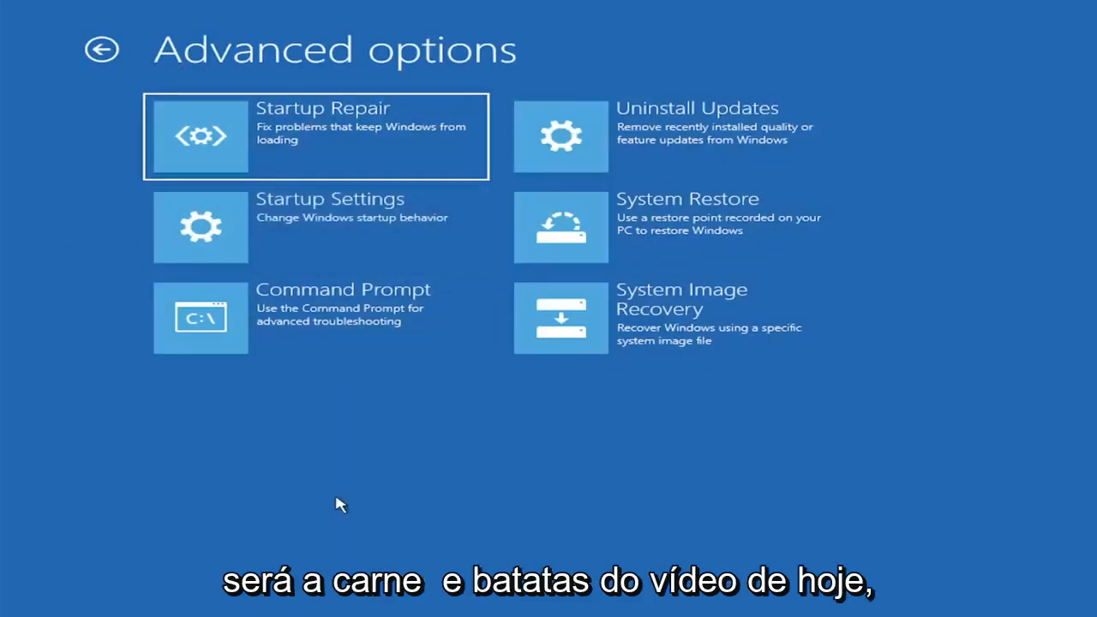
{"action": "mouse_move", "coordinate": [437, 465]}
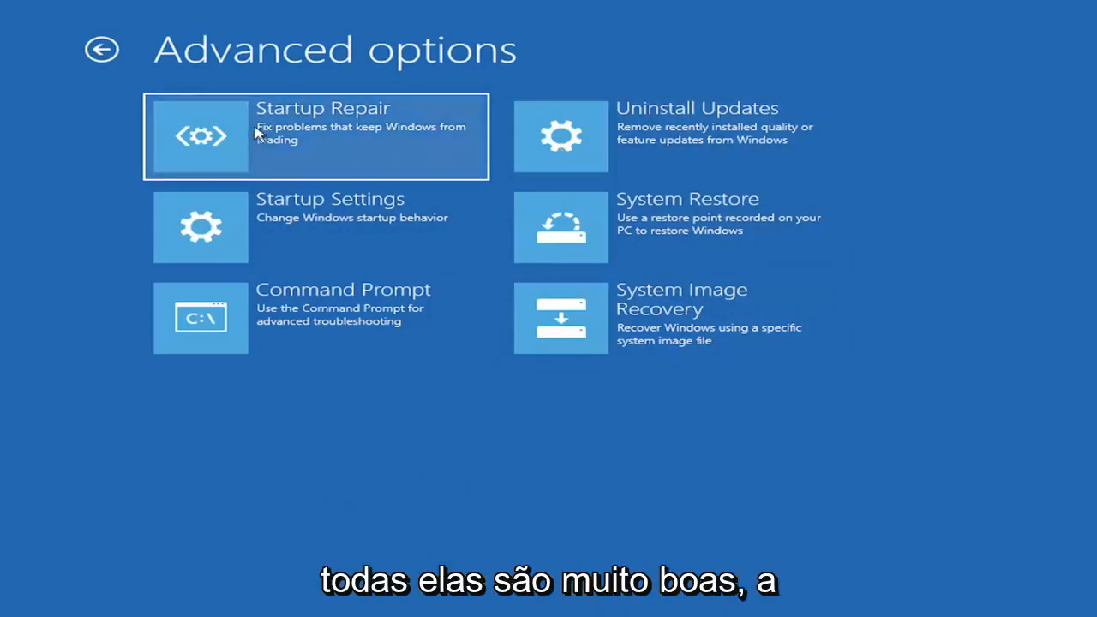
{"action": "mouse_move", "coordinate": [244, 133]}
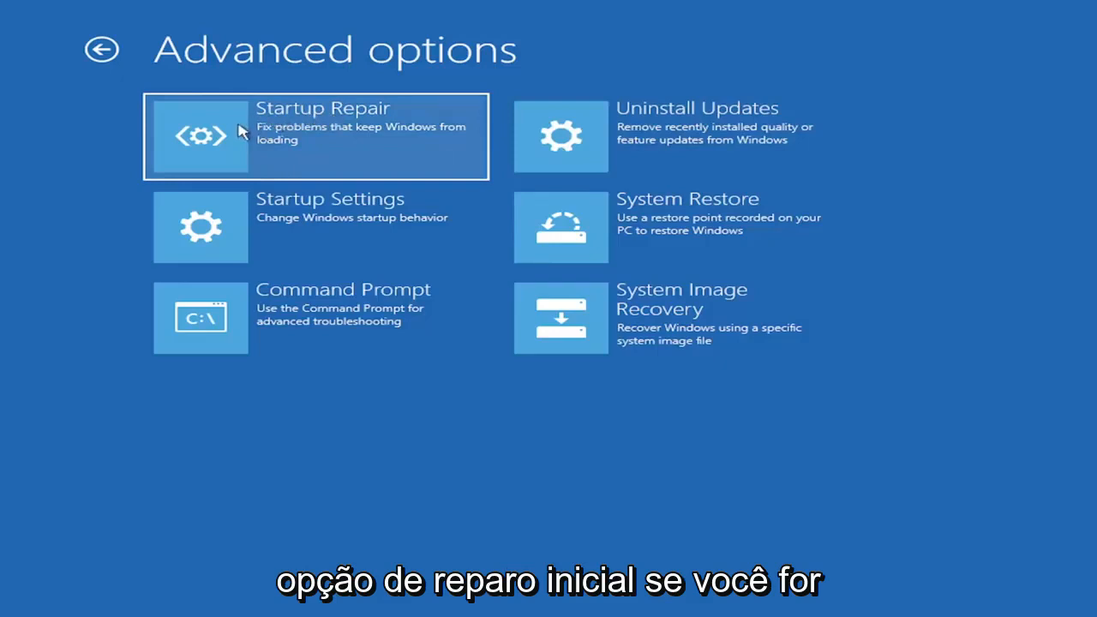
{"action": "mouse_move", "coordinate": [300, 122]}
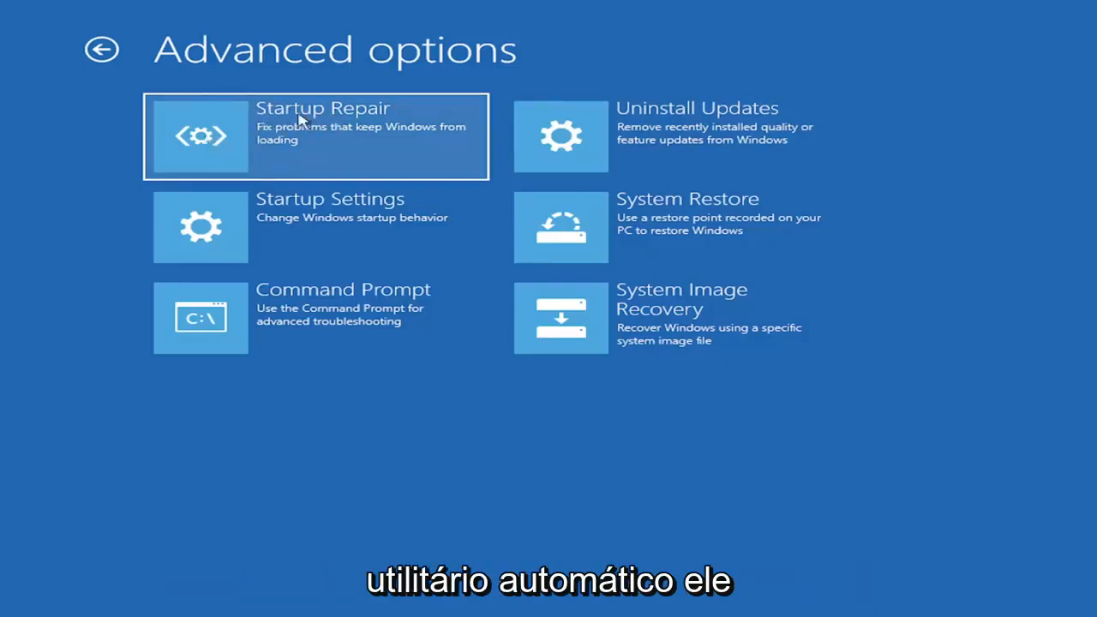
{"action": "mouse_move", "coordinate": [261, 144]}
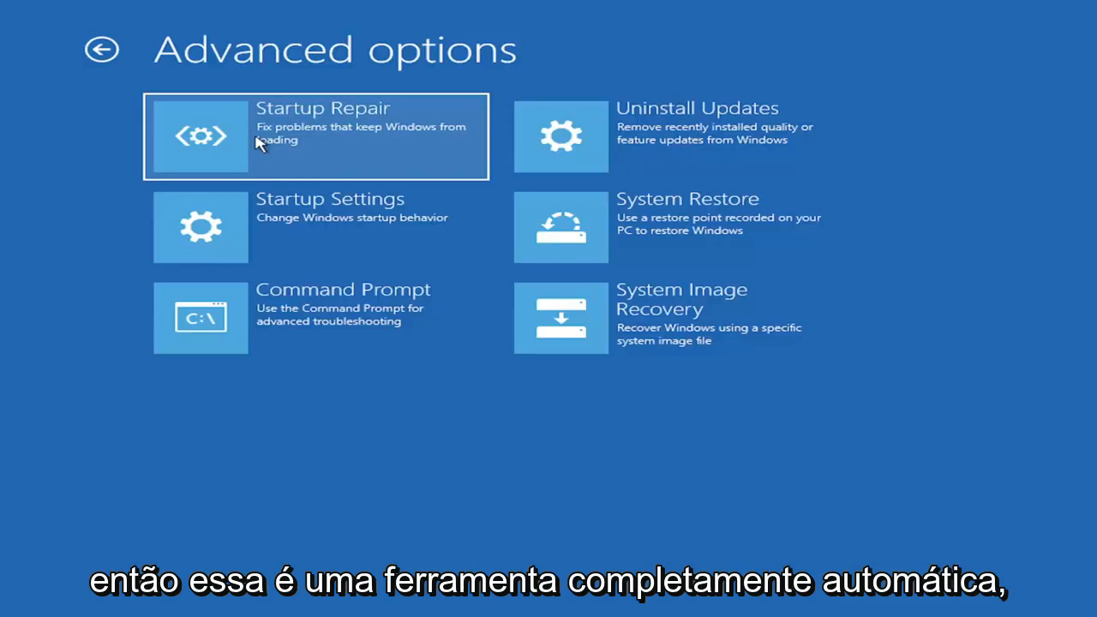
{"action": "mouse_move", "coordinate": [637, 156]}
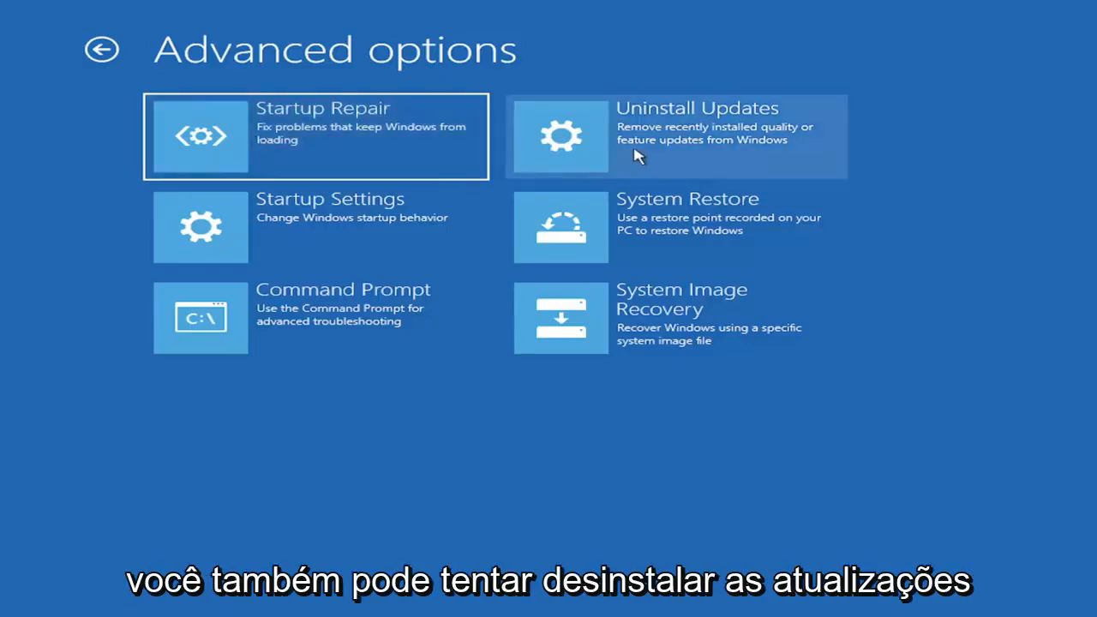
{"action": "mouse_move", "coordinate": [685, 148]}
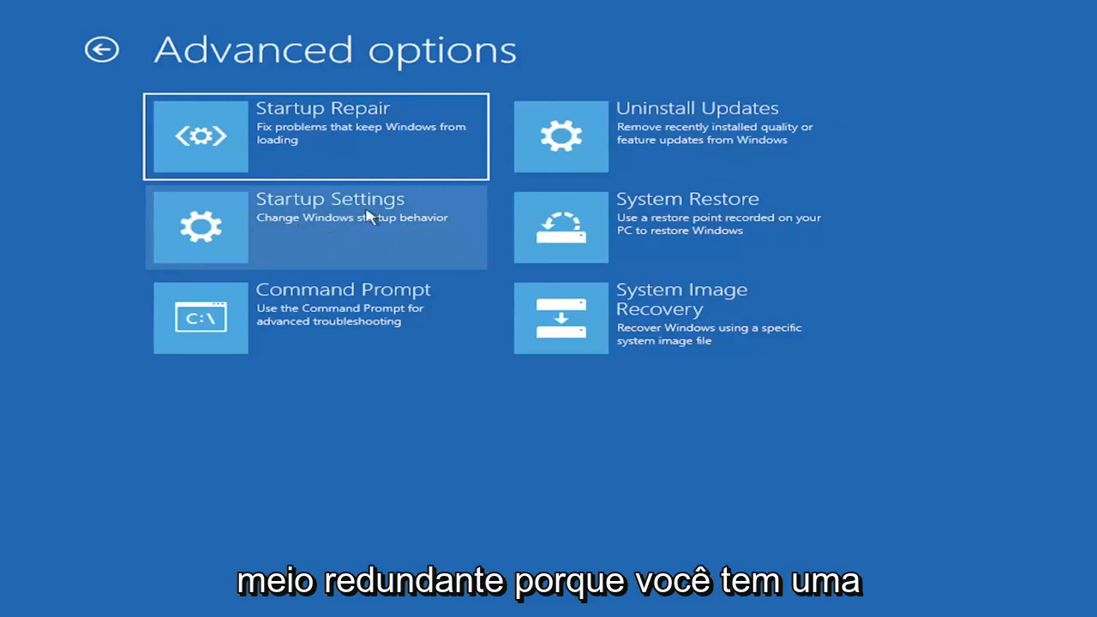
{"action": "mouse_move", "coordinate": [308, 326]}
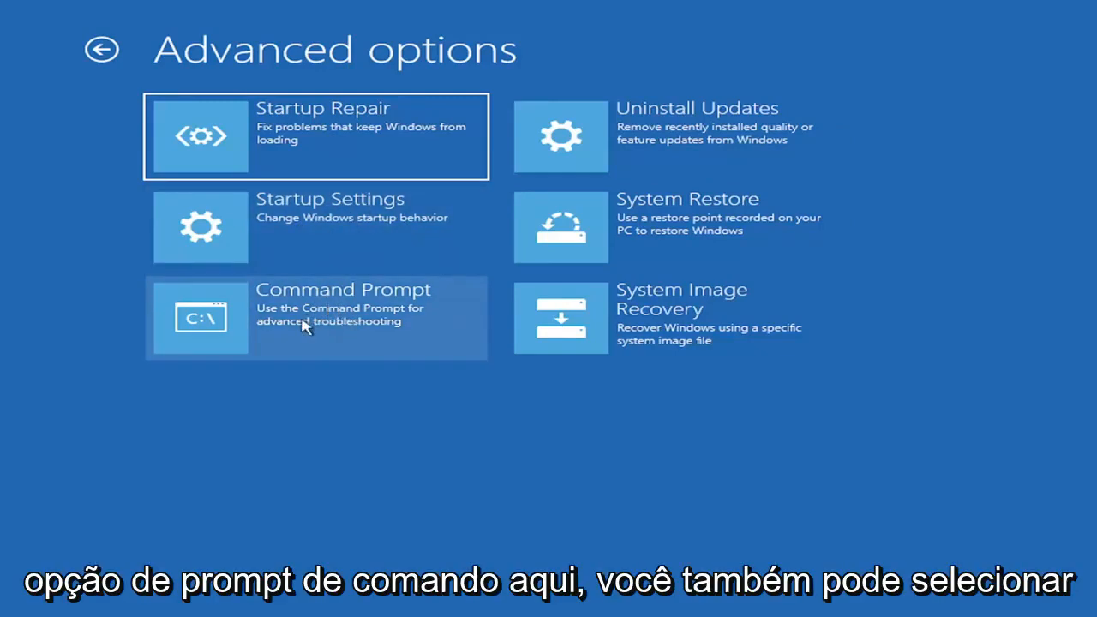
{"action": "mouse_move", "coordinate": [647, 227]}
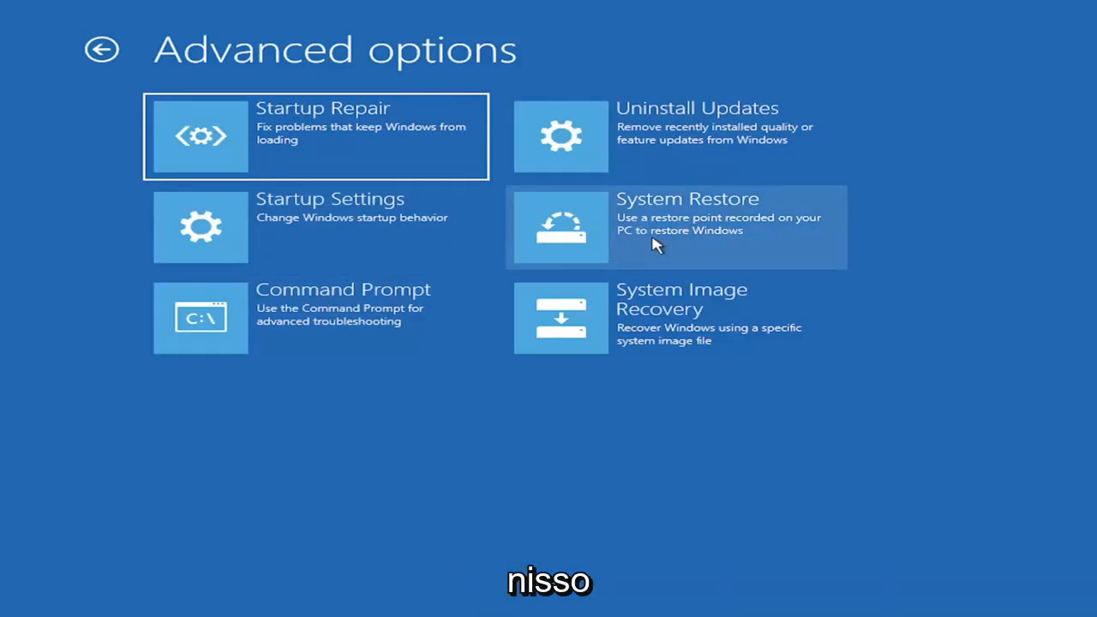
{"action": "mouse_move", "coordinate": [646, 221]}
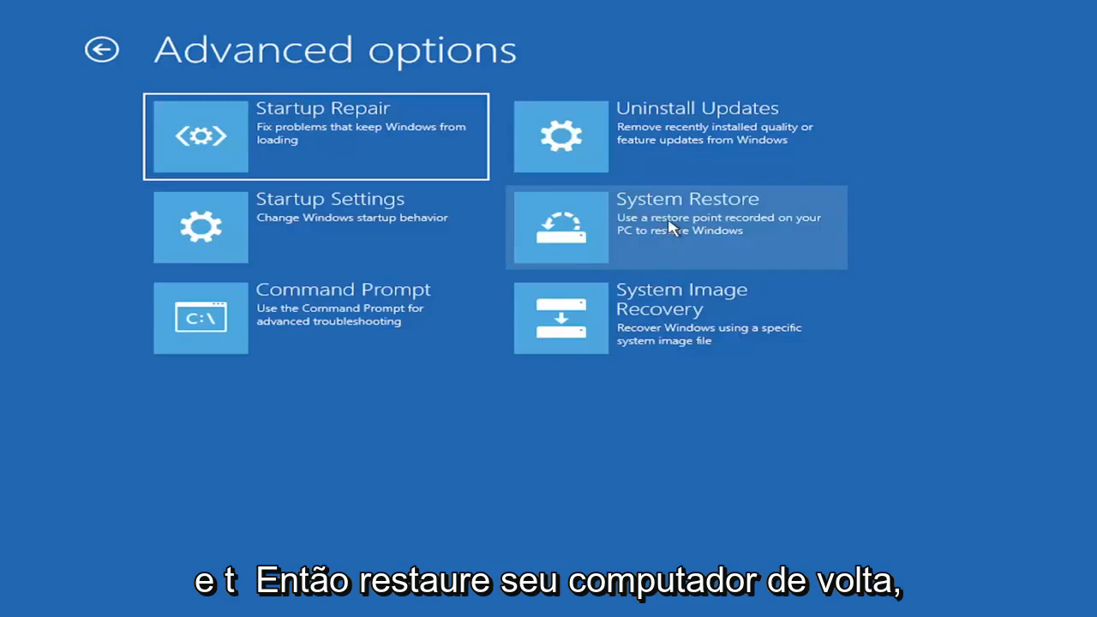
{"action": "mouse_move", "coordinate": [557, 190]}
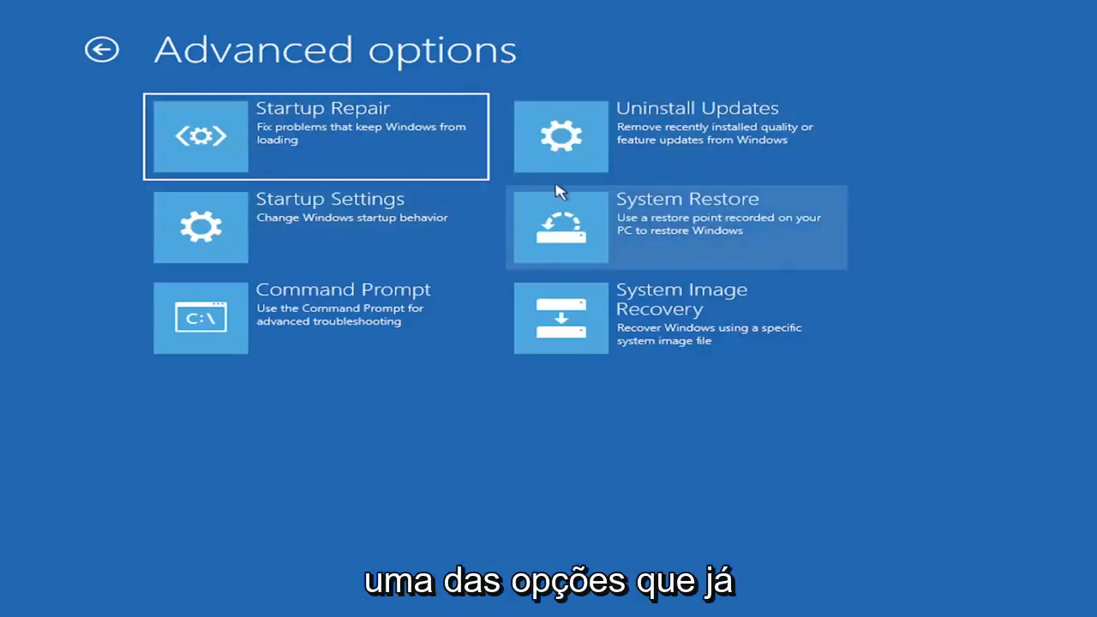
{"action": "mouse_move", "coordinate": [786, 307]}
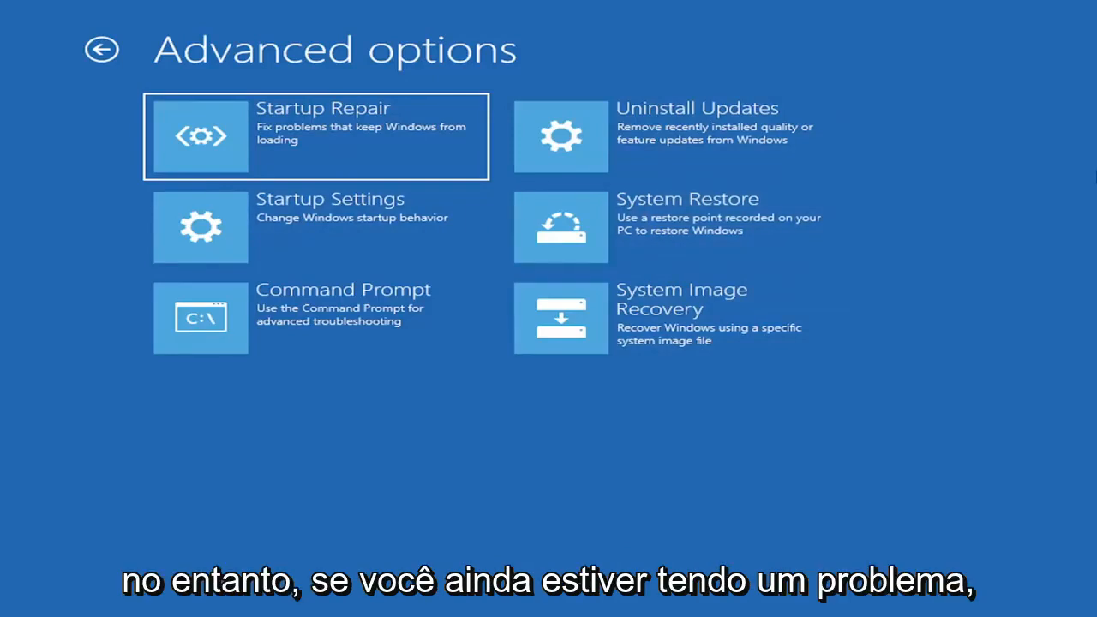
{"action": "mouse_move", "coordinate": [256, 307]}
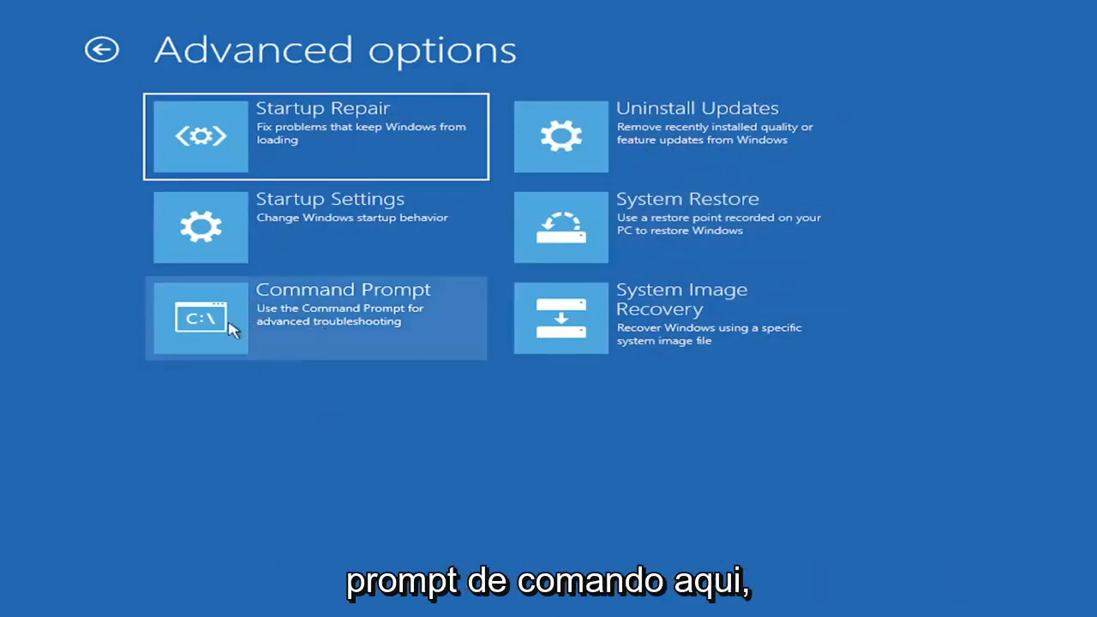
- Launch Command Prompt from the Advanced options tiles
{"action": "left_click", "coordinate": [316, 318]}
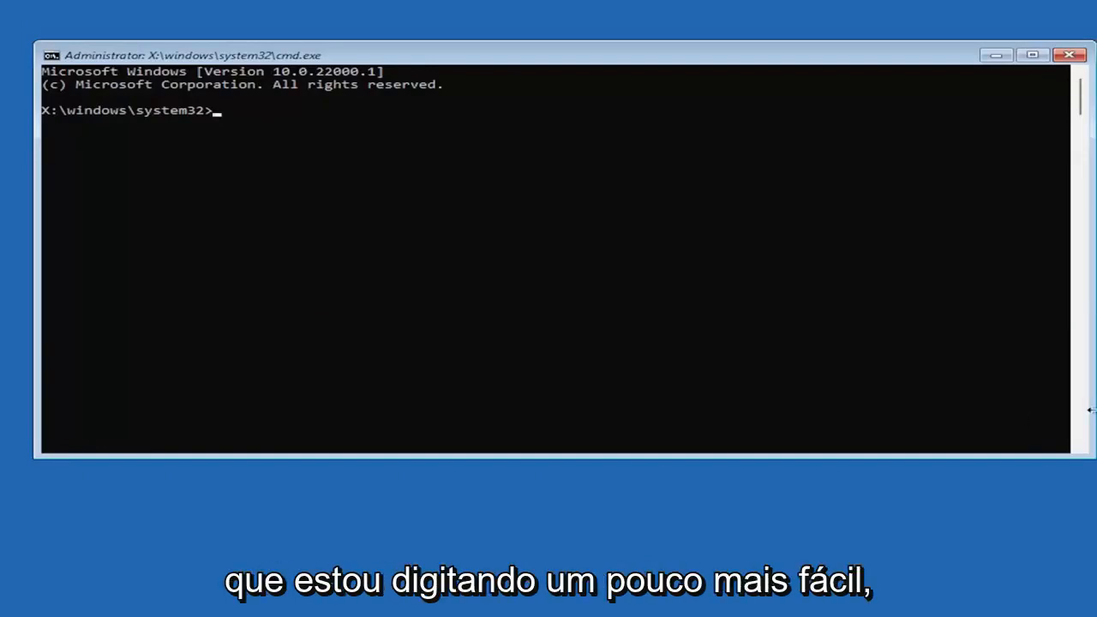
{"action": "mouse_move", "coordinate": [55, 298]}
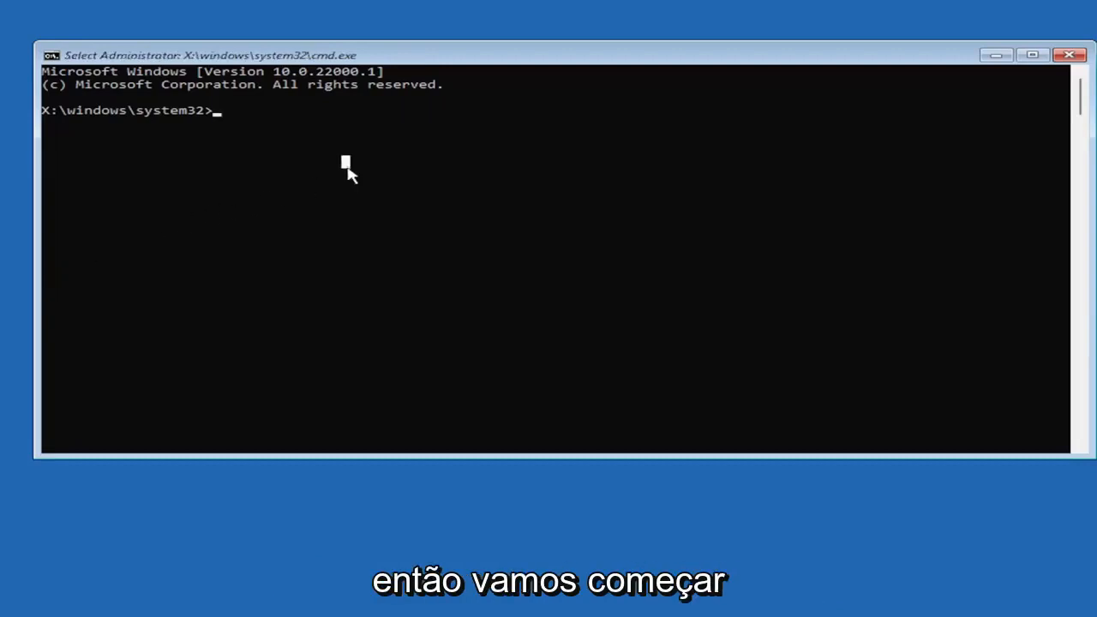
- Begin typing the bootrec command at the X:\windows\system32 prompt
{"action": "type", "text": "Boo"}
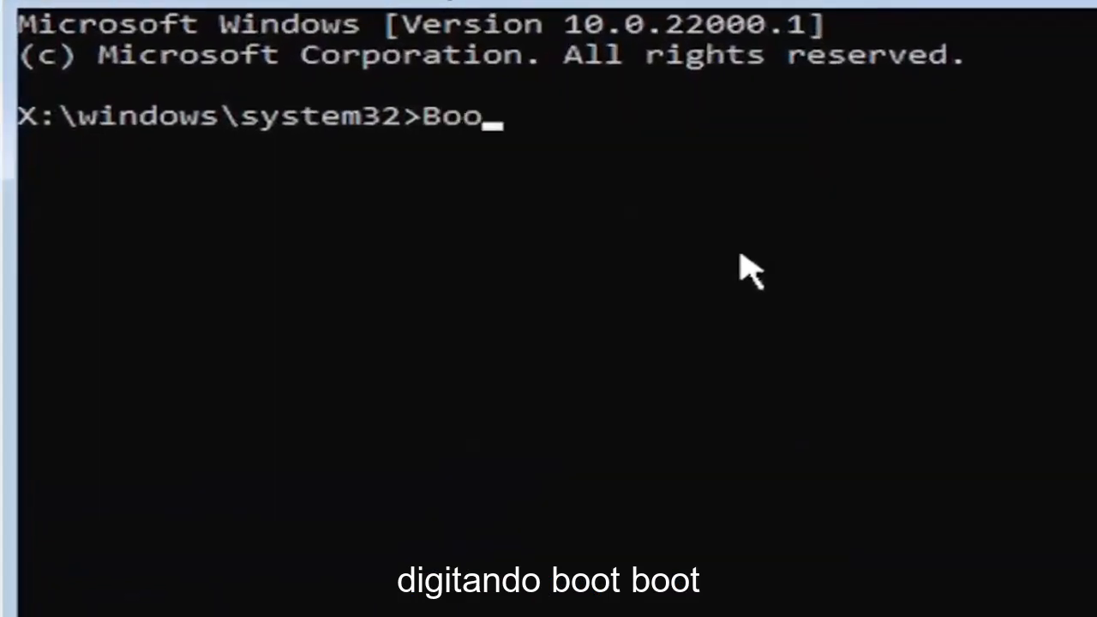
- Run Bootrec /fixmbr to repair the master boot record
{"action": "type", "text": "trec"}
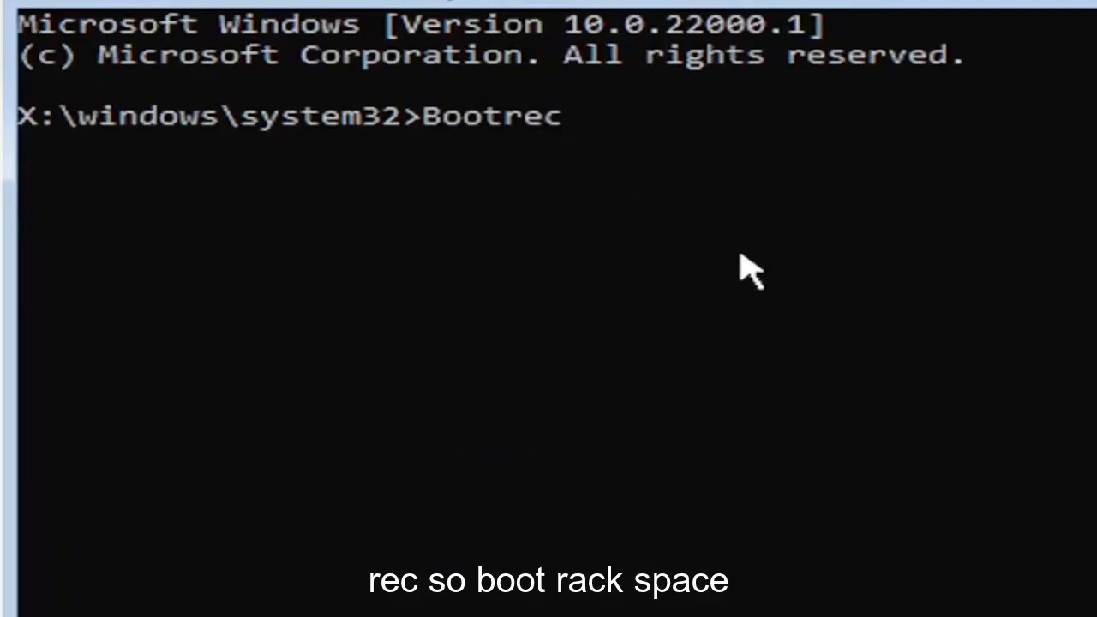
{"action": "type", "text": "/fix"}
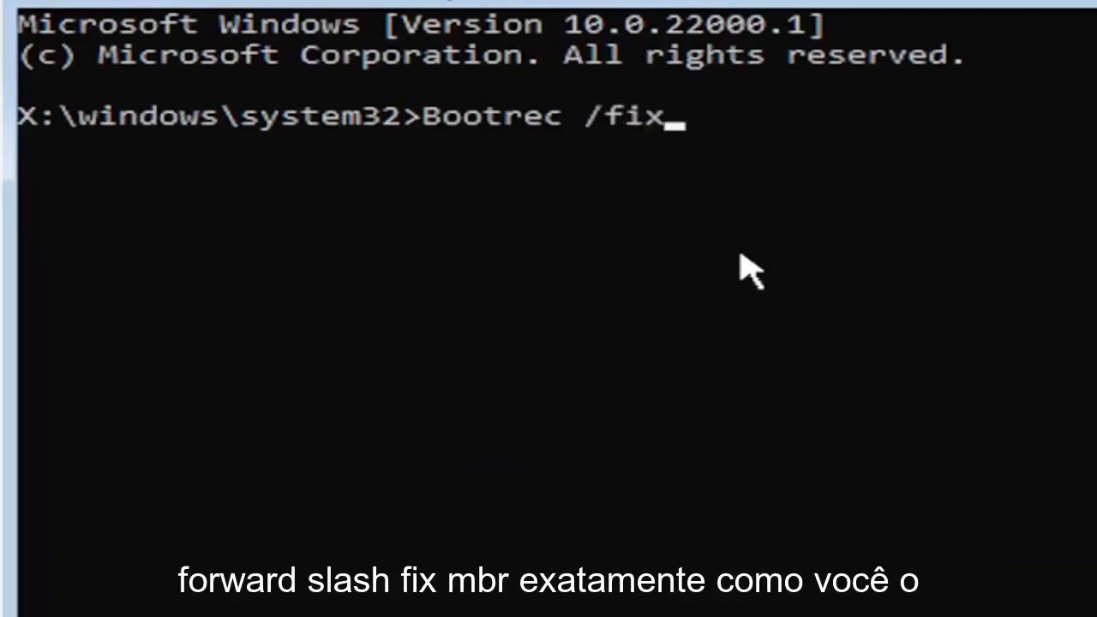
{"action": "type", "text": "mbr"}
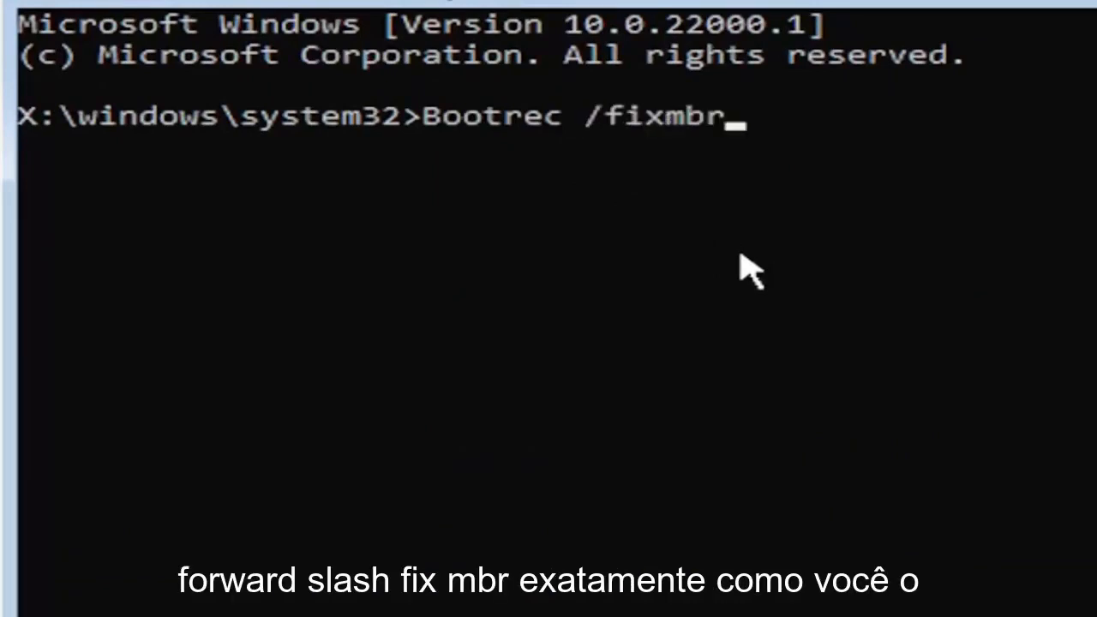
{"action": "mouse_move", "coordinate": [510, 137]}
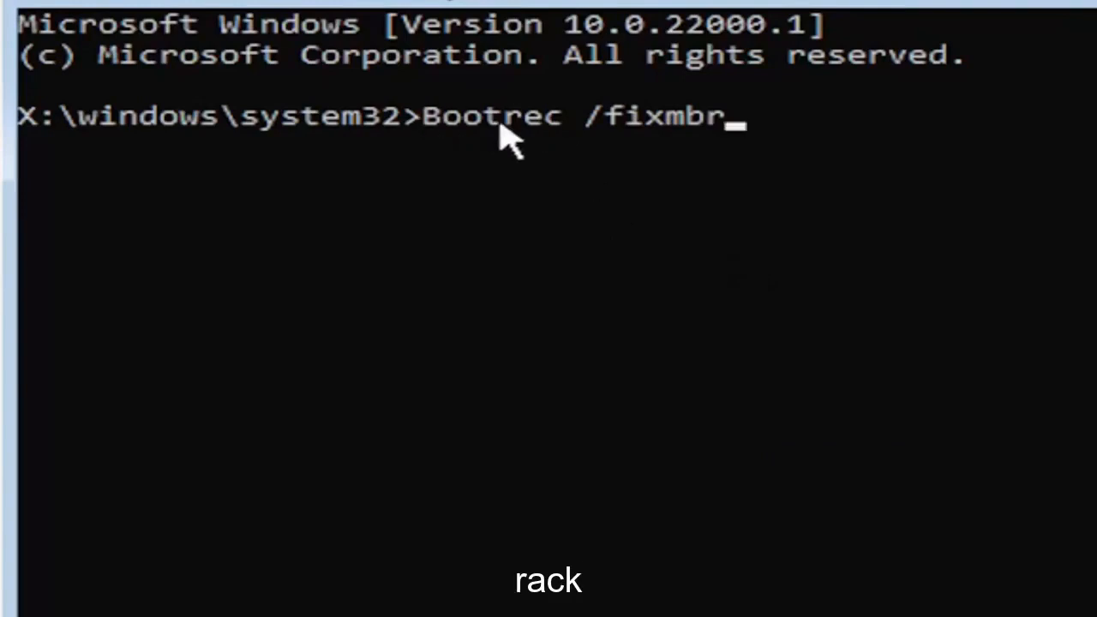
{"action": "mouse_move", "coordinate": [664, 171]}
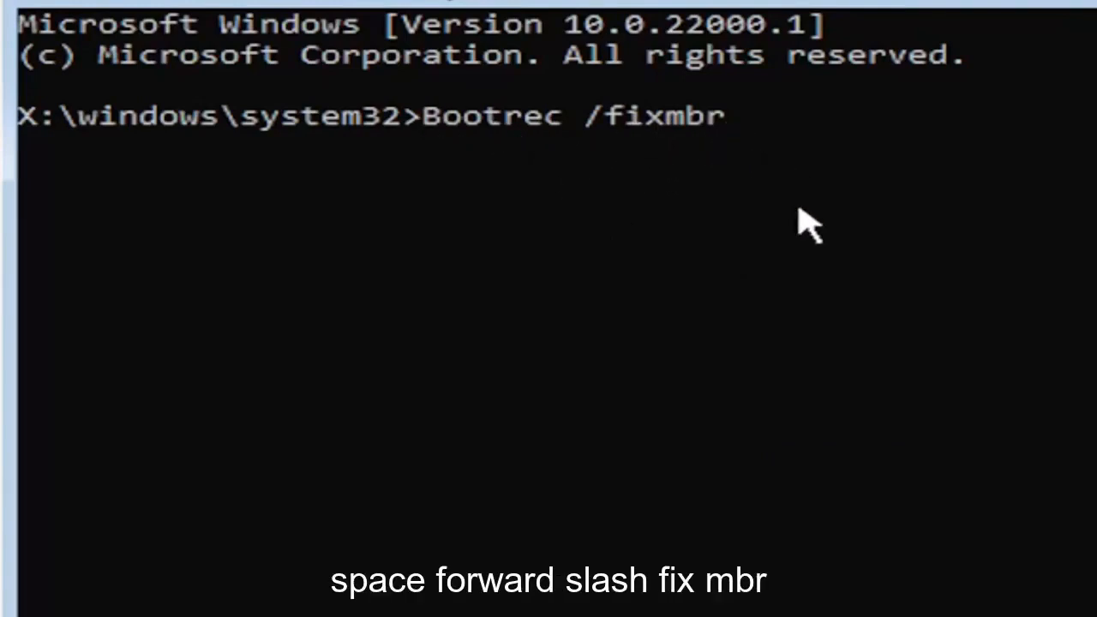
{"action": "key", "text": "Return"}
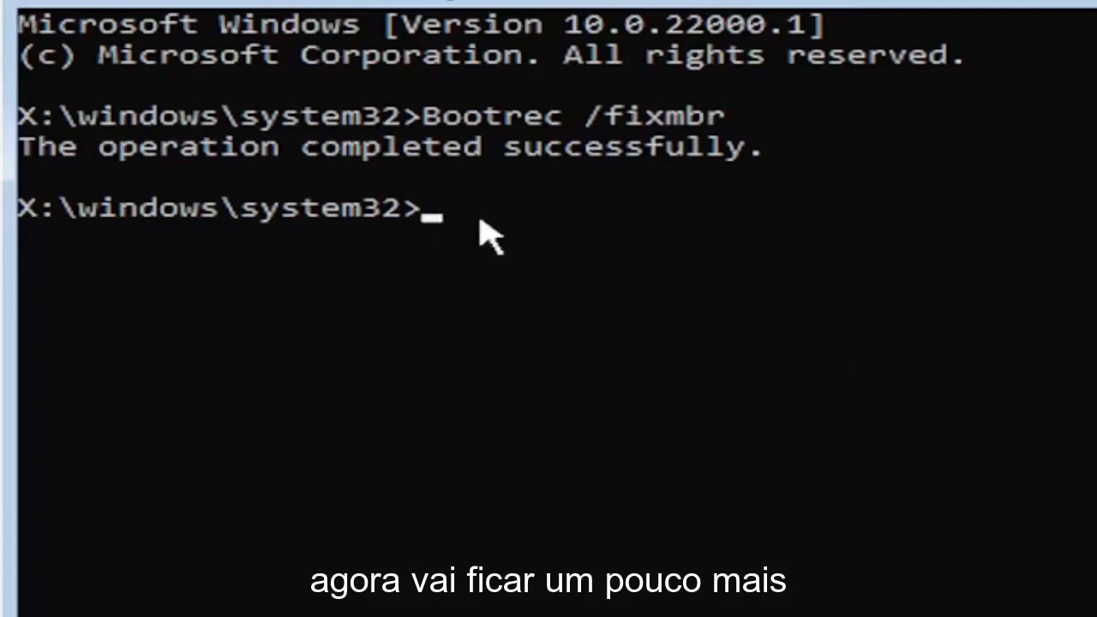
{"action": "mouse_move", "coordinate": [475, 599]}
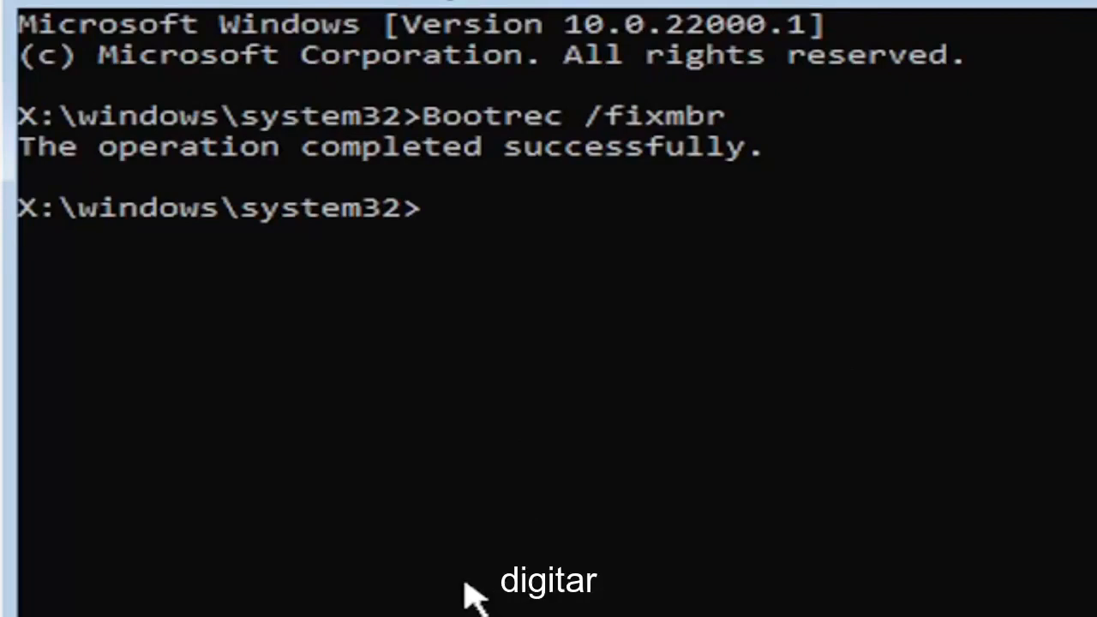
- Enter the command 'bcdedit /export c:\bcdbackup' at the prompt
{"action": "type", "text": "bcdedit"}
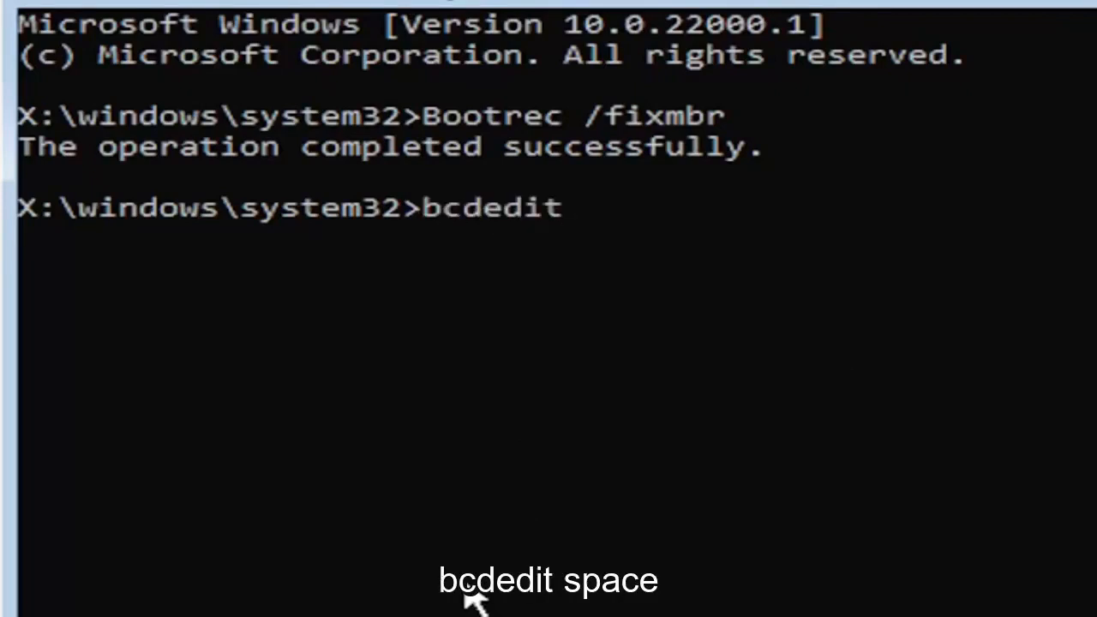
{"action": "type", "text": "/e"}
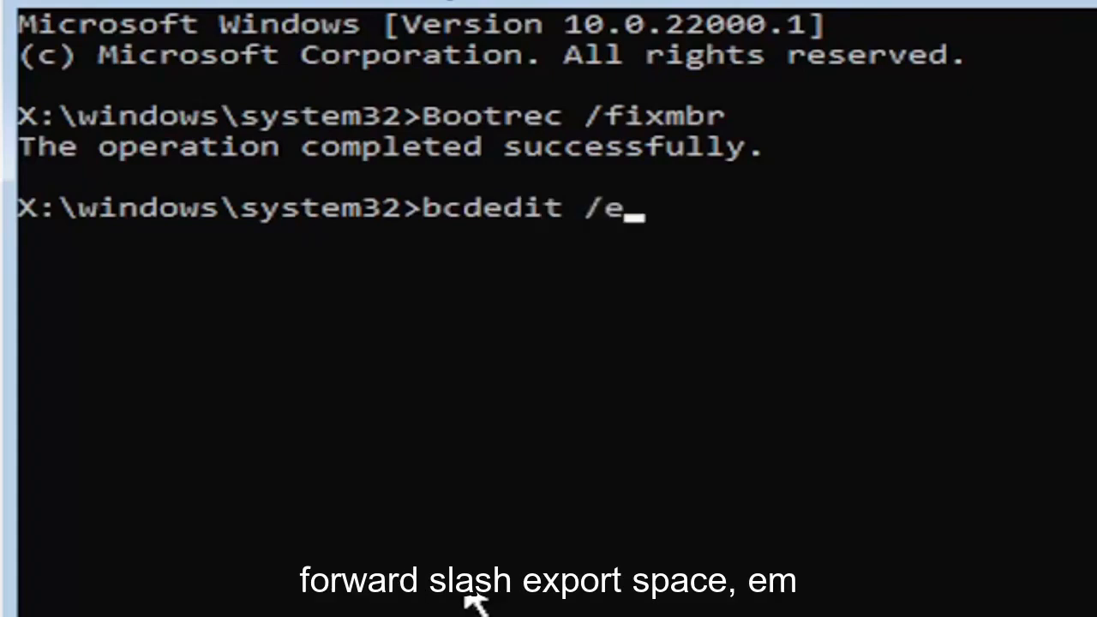
{"action": "type", "text": "xport"}
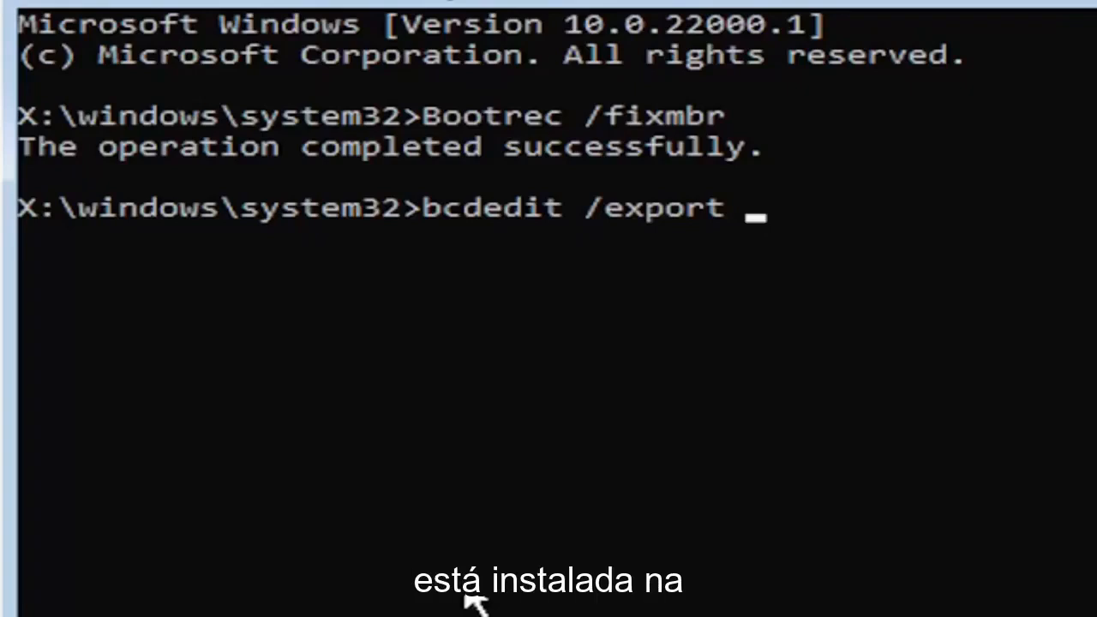
{"action": "type", "text": "c"}
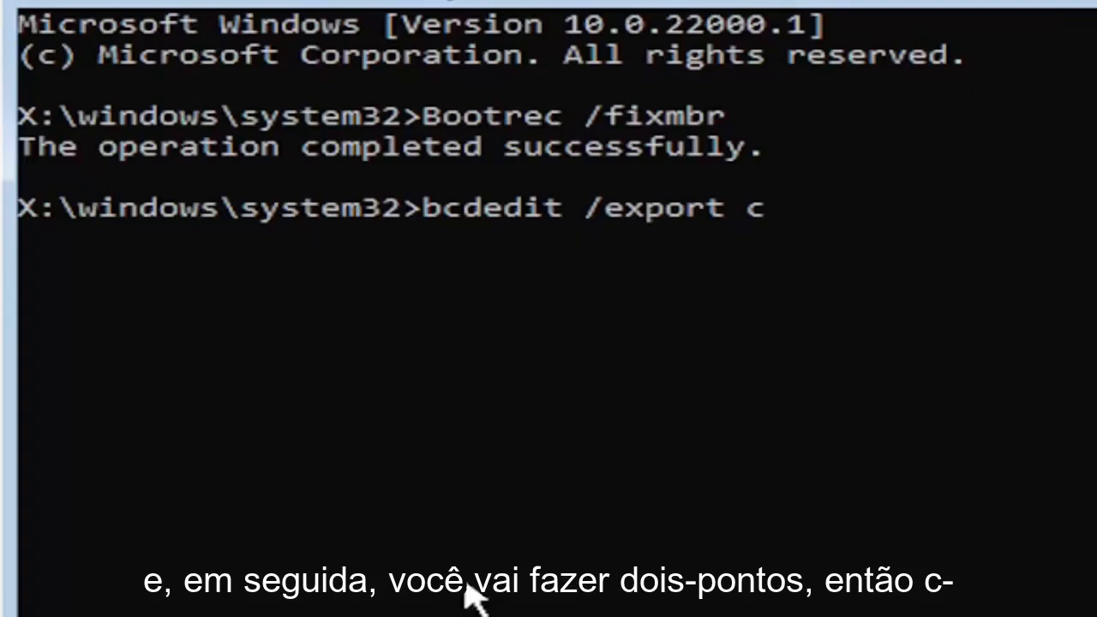
{"action": "type", "text": ":"}
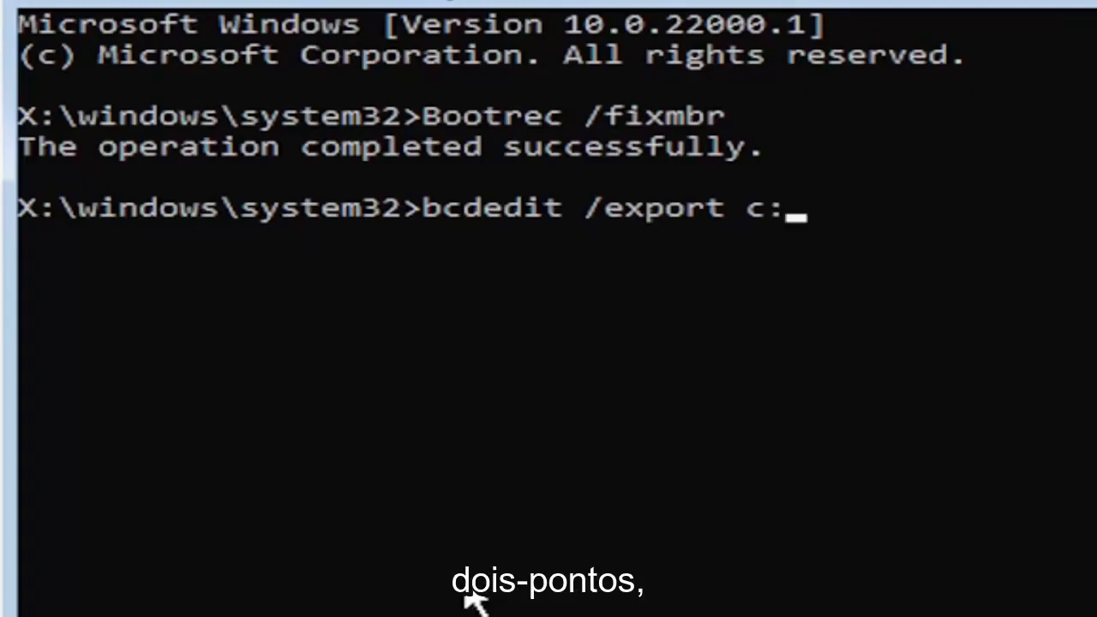
{"action": "type", "text": "\\"}
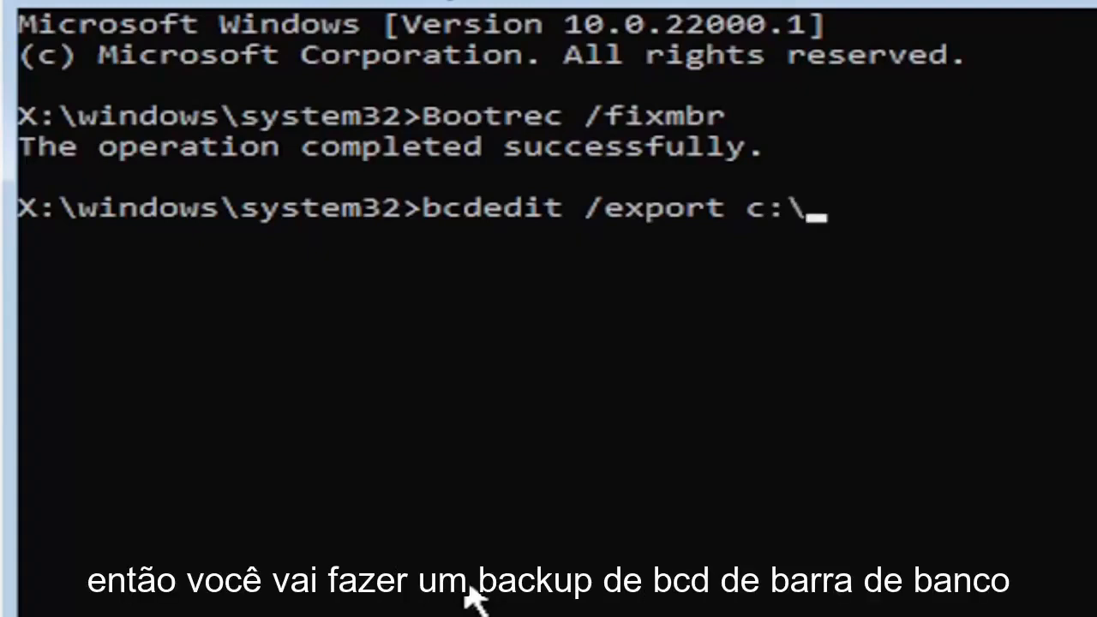
{"action": "type", "text": "bcdb"}
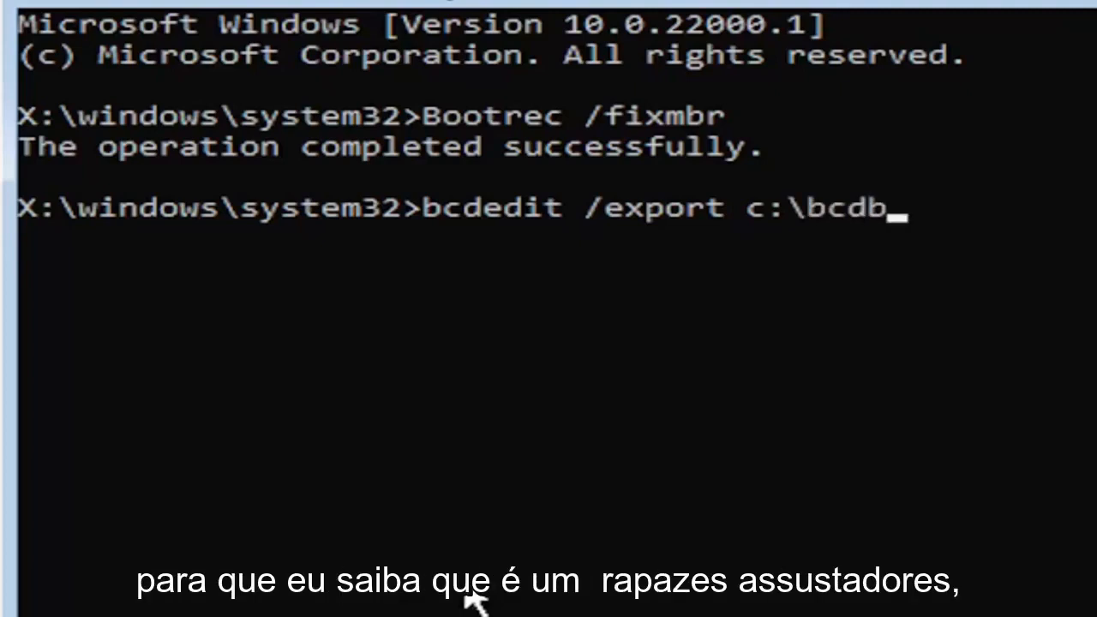
{"action": "type", "text": "ackup"}
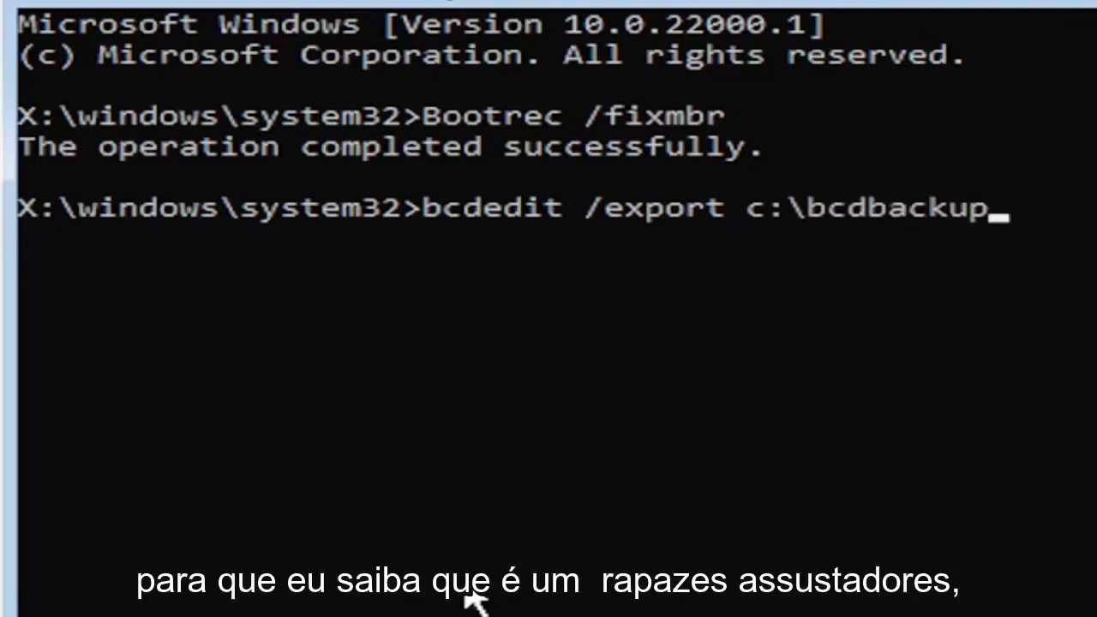
{"action": "mouse_move", "coordinate": [399, 184]}
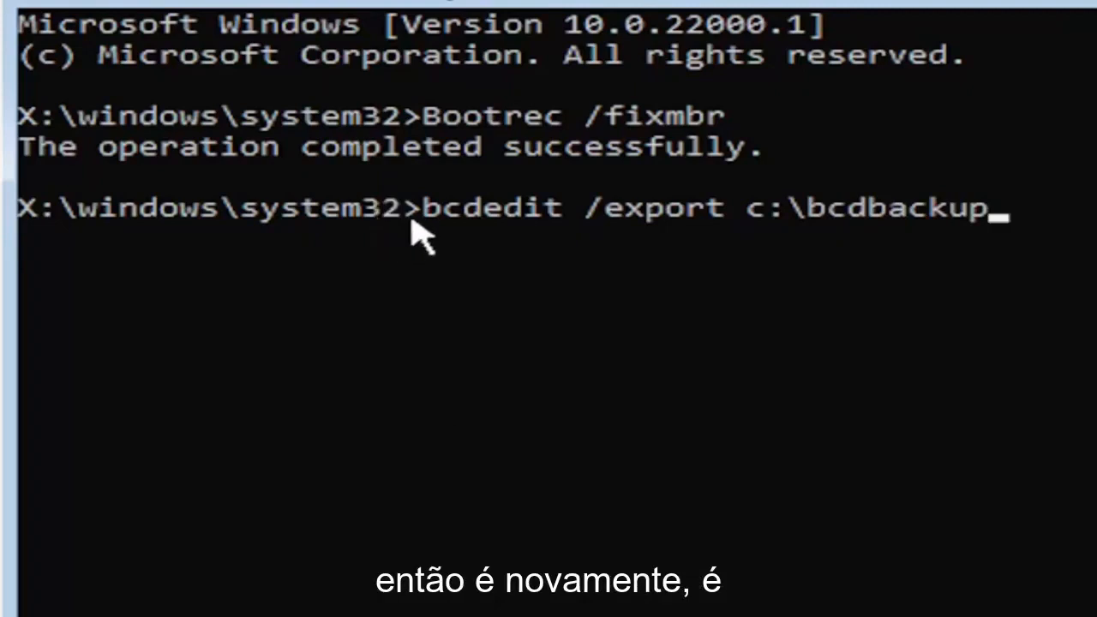
{"action": "mouse_move", "coordinate": [544, 279]}
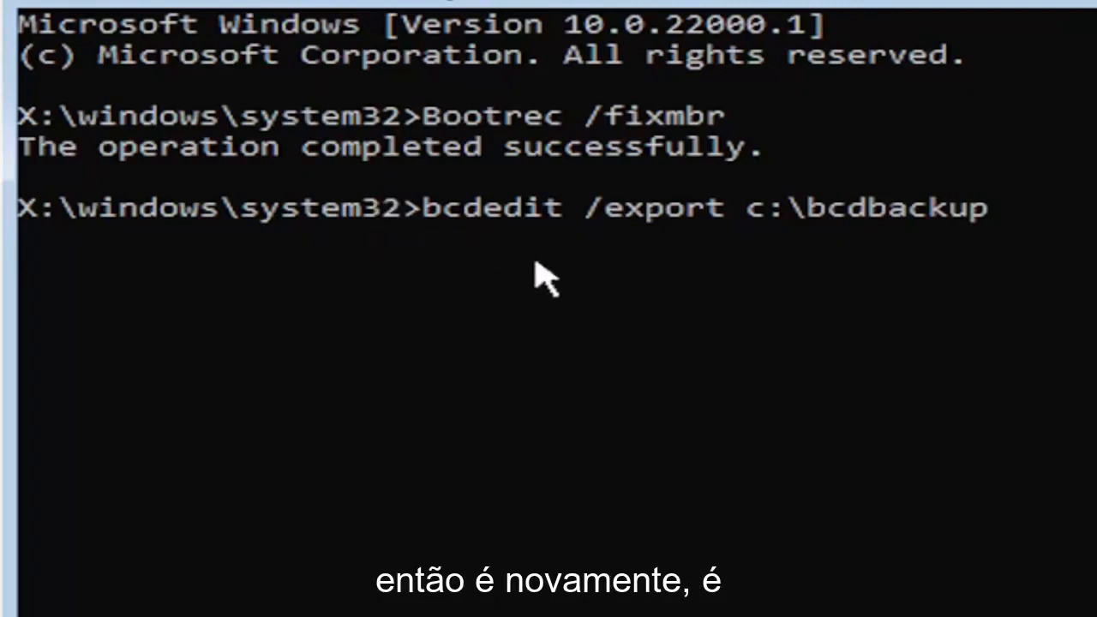
{"action": "mouse_move", "coordinate": [557, 244]}
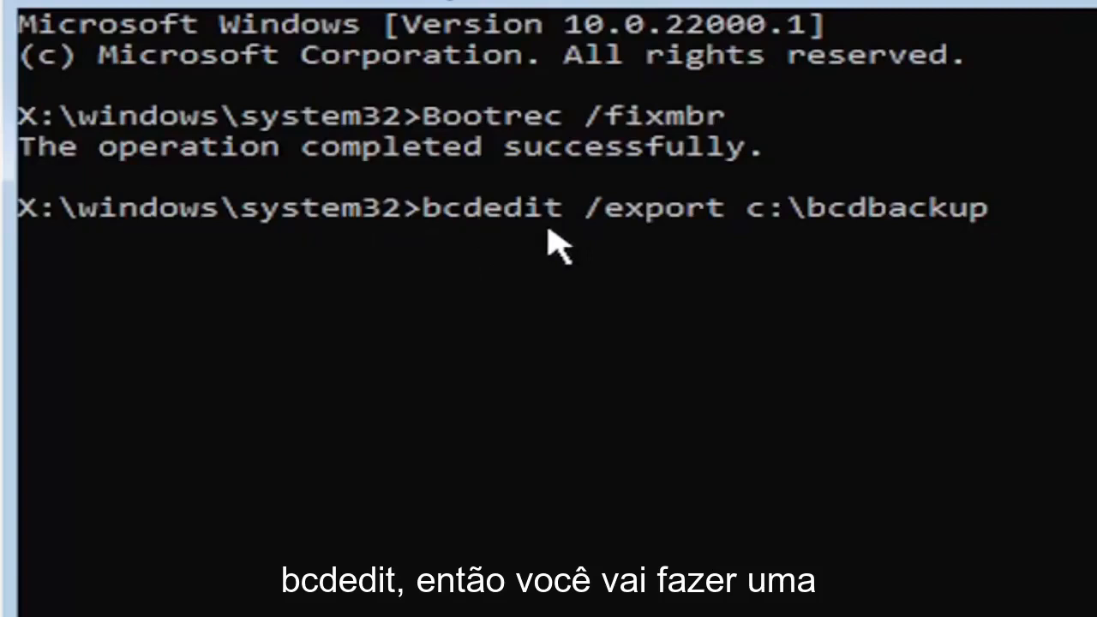
{"action": "mouse_move", "coordinate": [587, 257]}
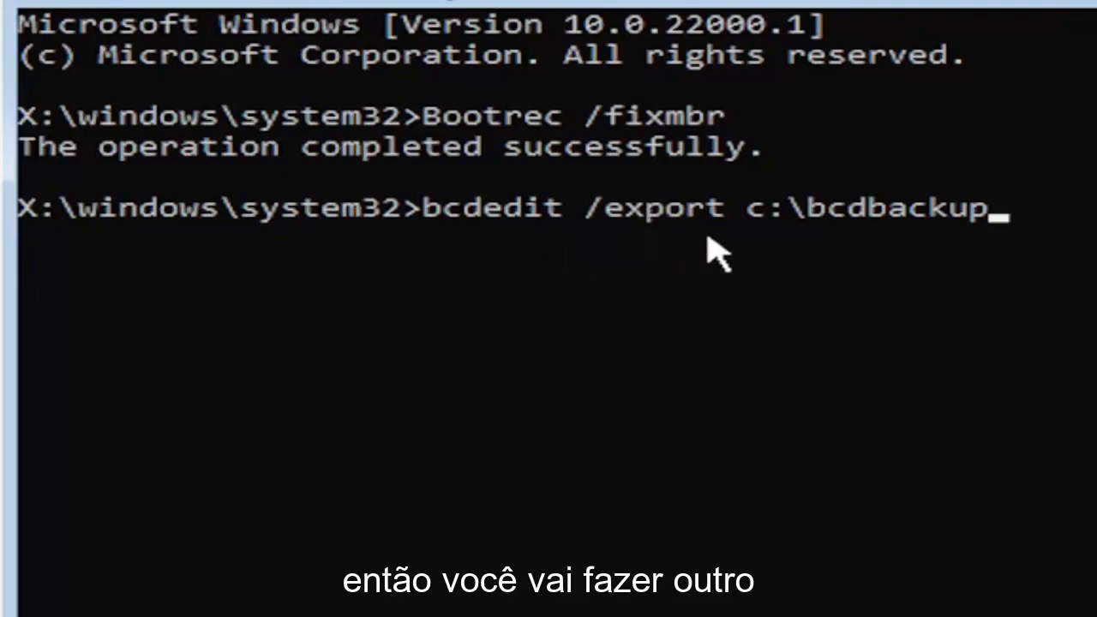
{"action": "mouse_move", "coordinate": [733, 252]}
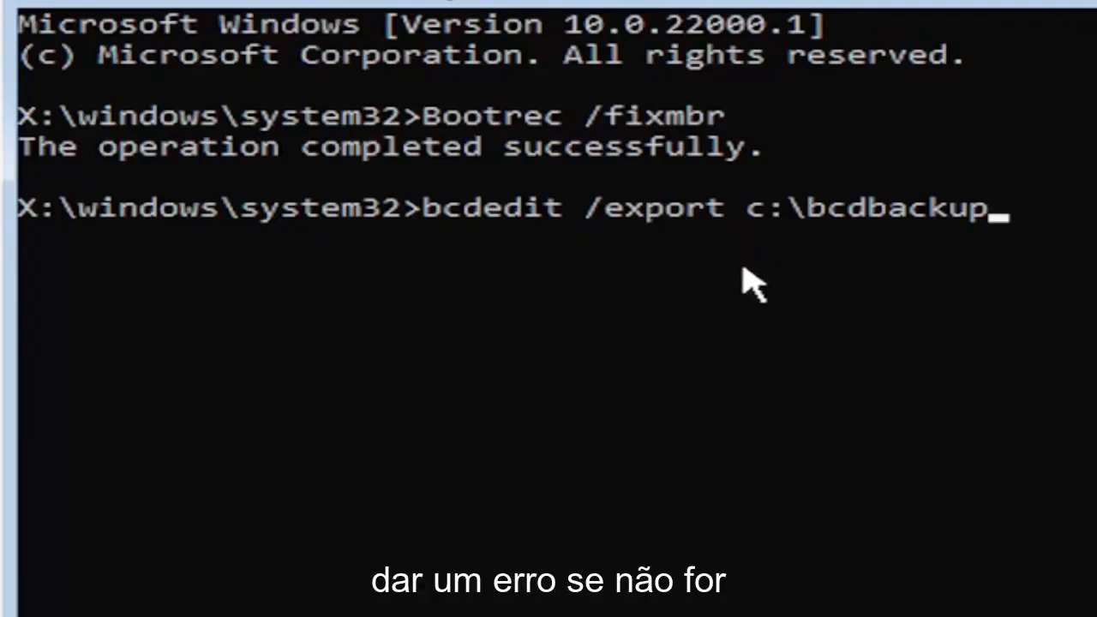
{"action": "mouse_move", "coordinate": [634, 504]}
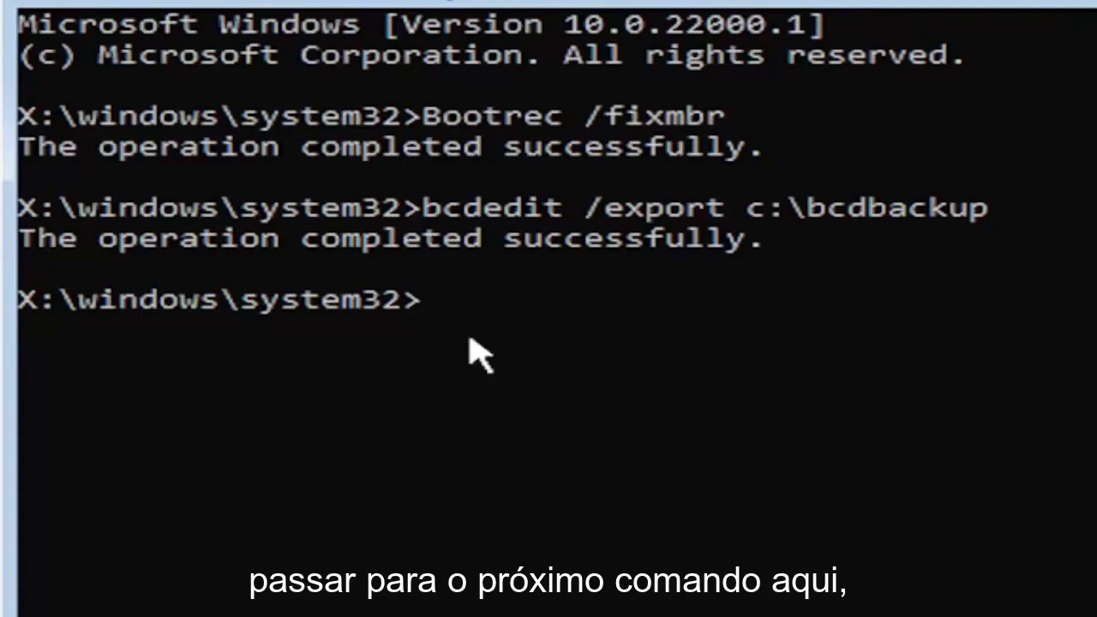
- Enter 'attrib c:\boot\bcd -h -r -s' at the prompt
{"action": "type", "text": "a"}
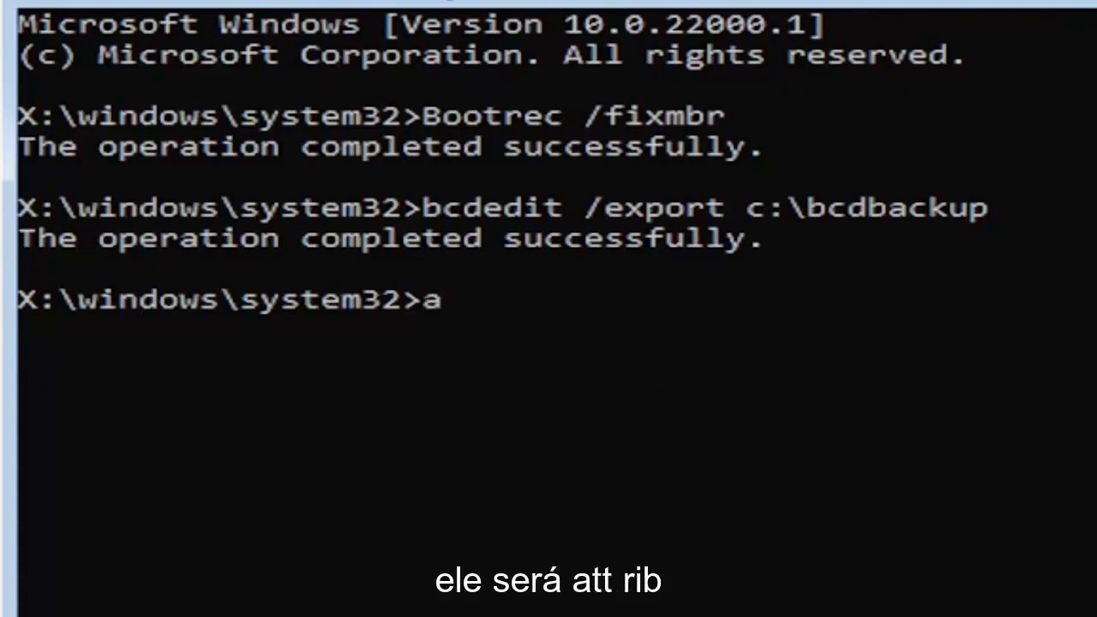
{"action": "type", "text": "ttr"}
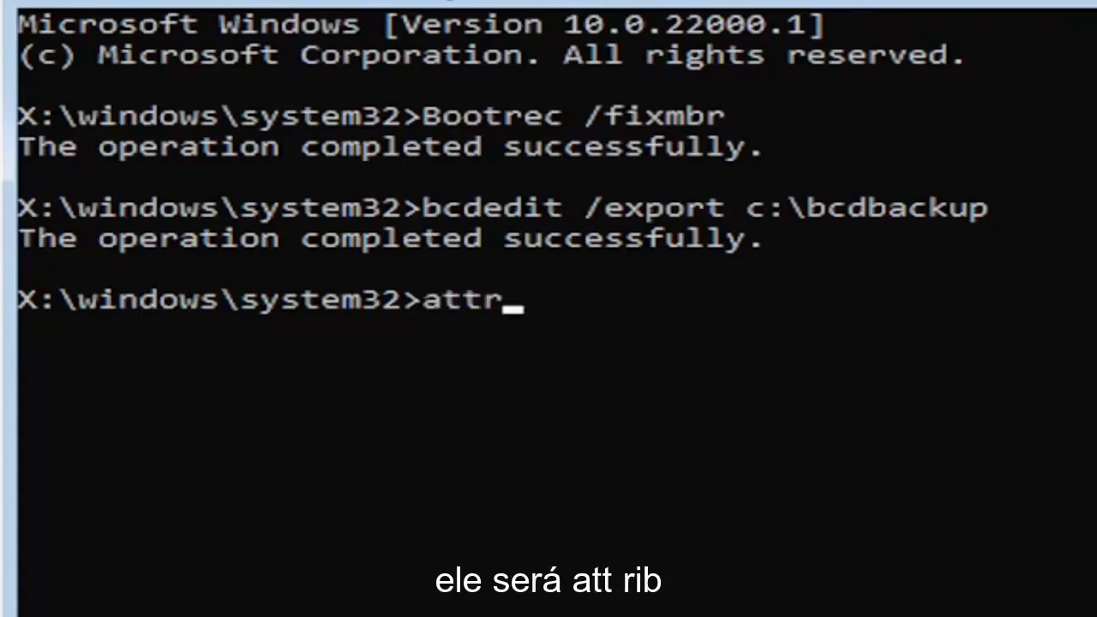
{"action": "type", "text": "ib"}
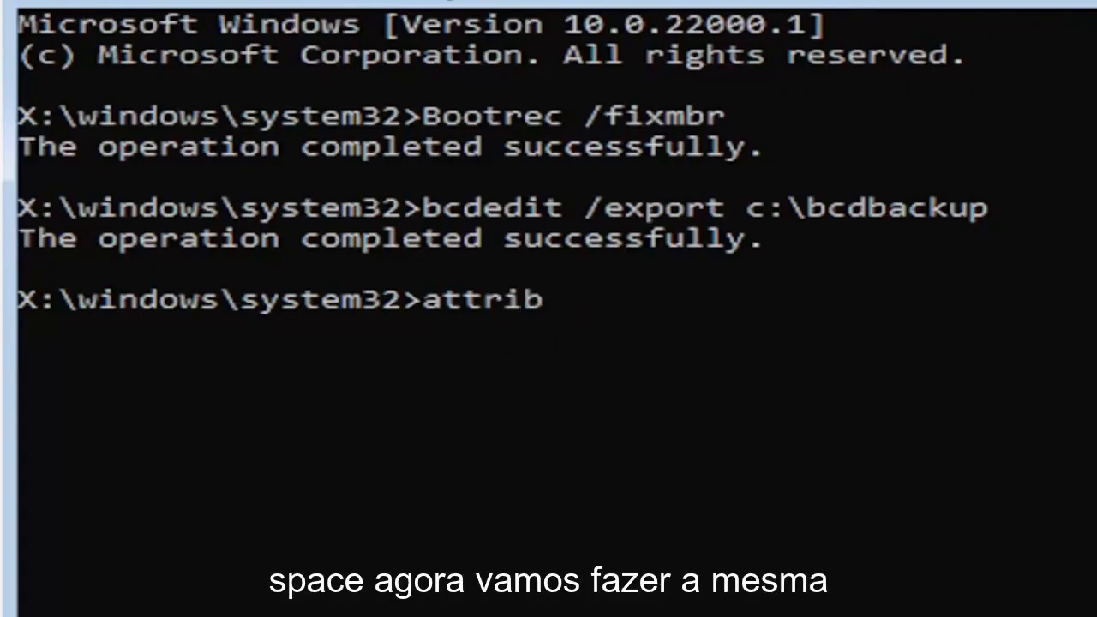
{"action": "type", "text": "c"}
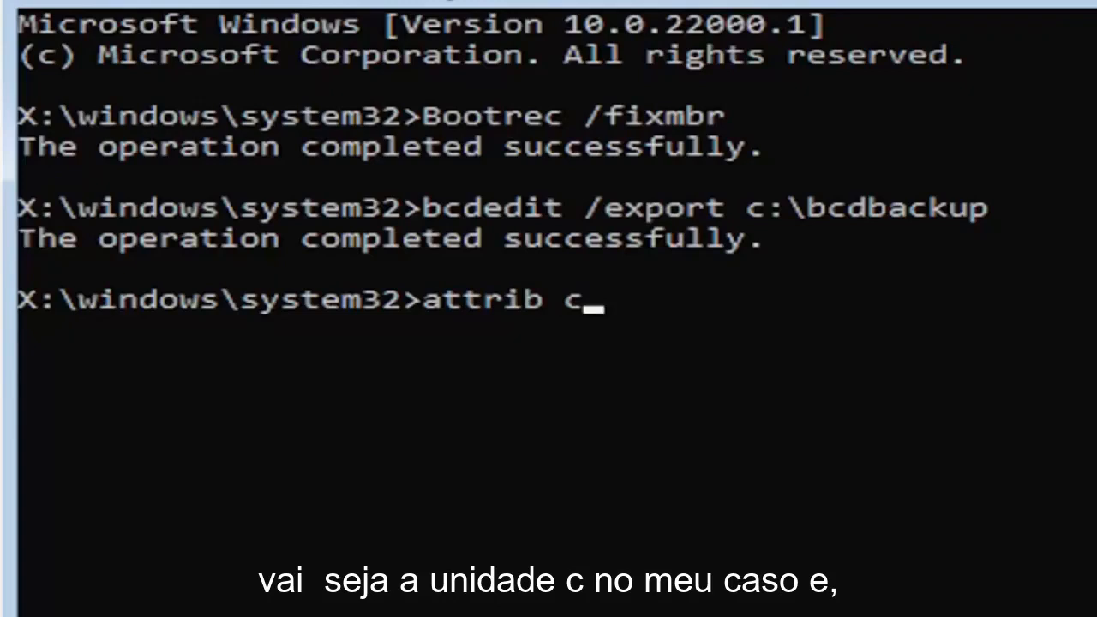
{"action": "type", "text": ":"}
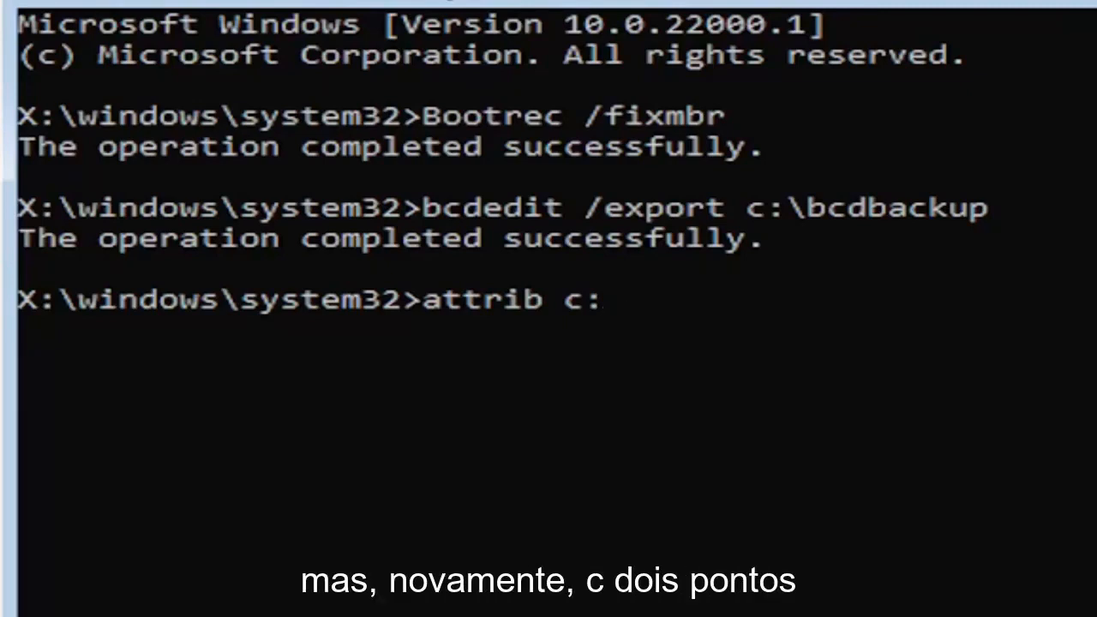
{"action": "type", "text": "\\"}
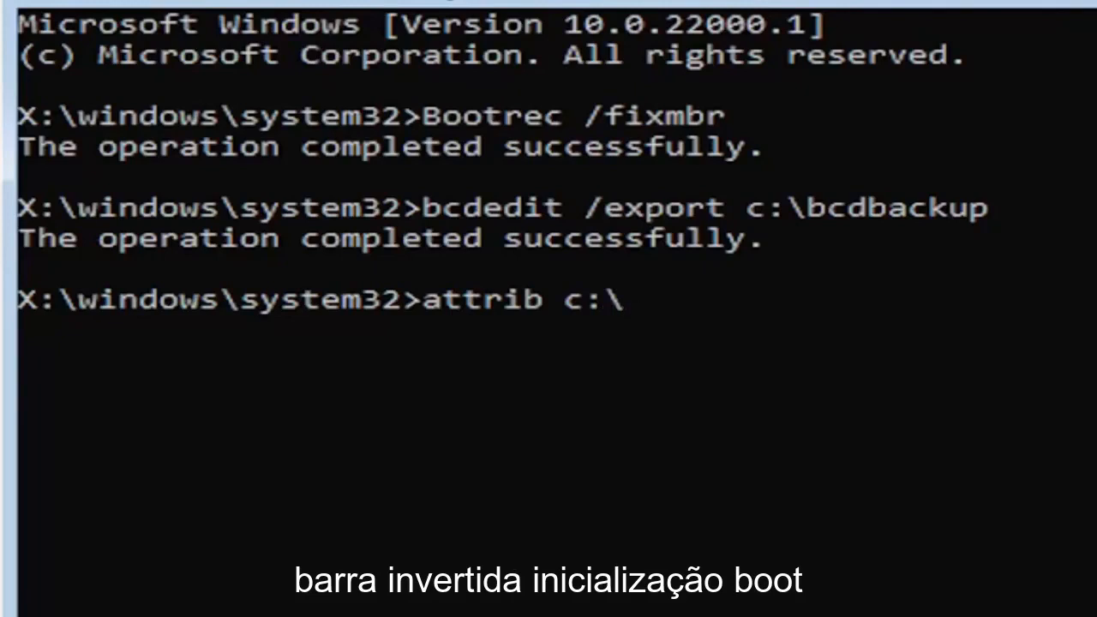
{"action": "type", "text": "boot"}
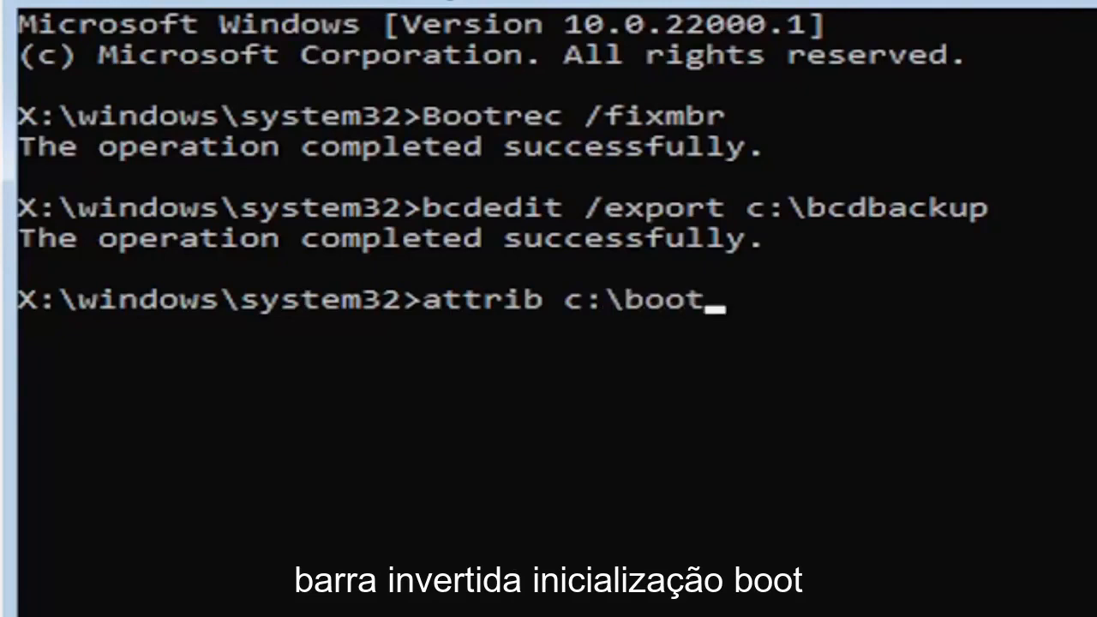
{"action": "type", "text": "\\"}
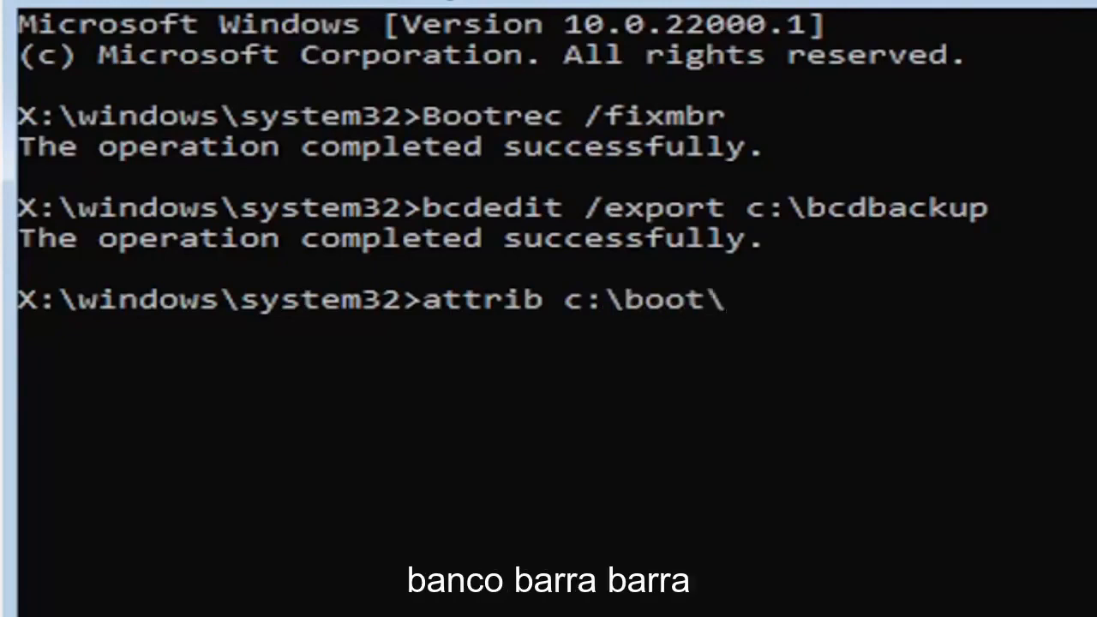
{"action": "type", "text": "bcd -"}
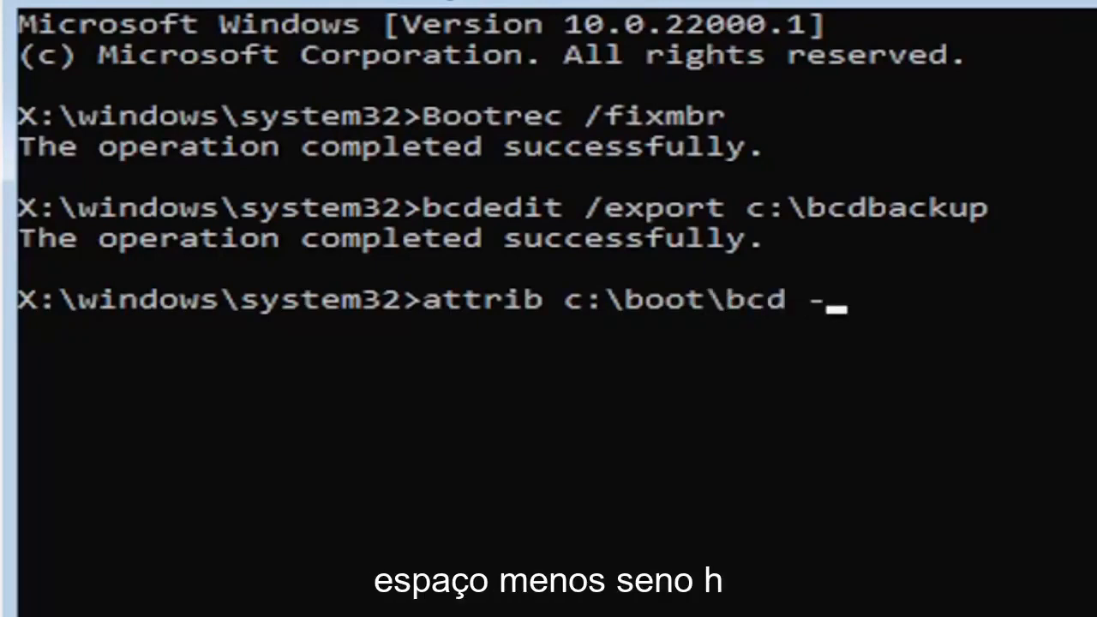
{"action": "type", "text": "h"}
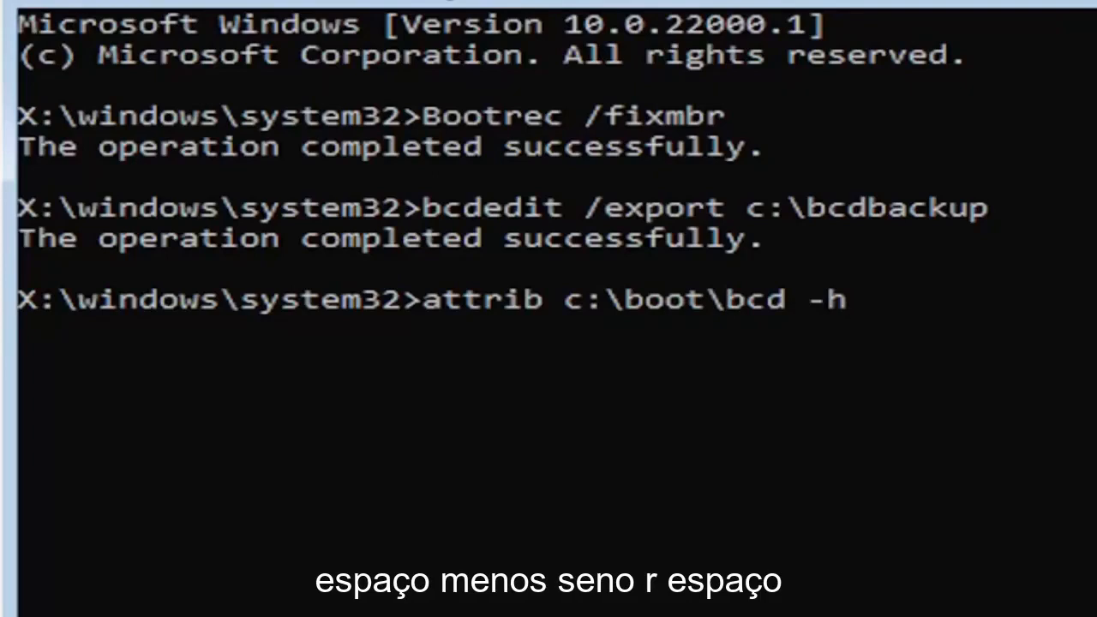
{"action": "type", "text": "-r -"}
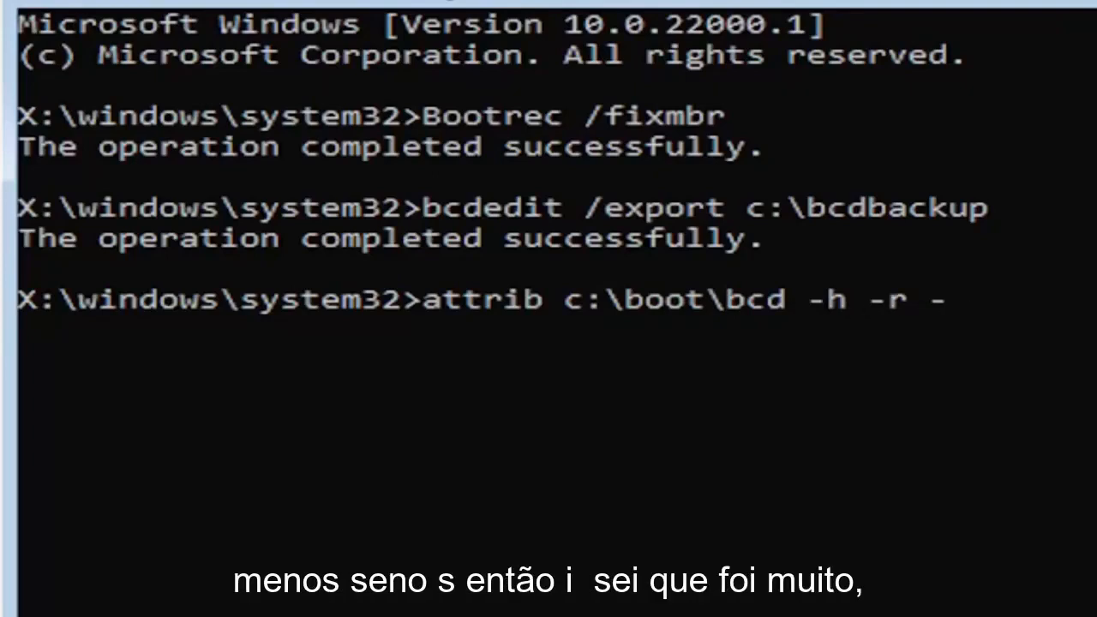
{"action": "type", "text": "s"}
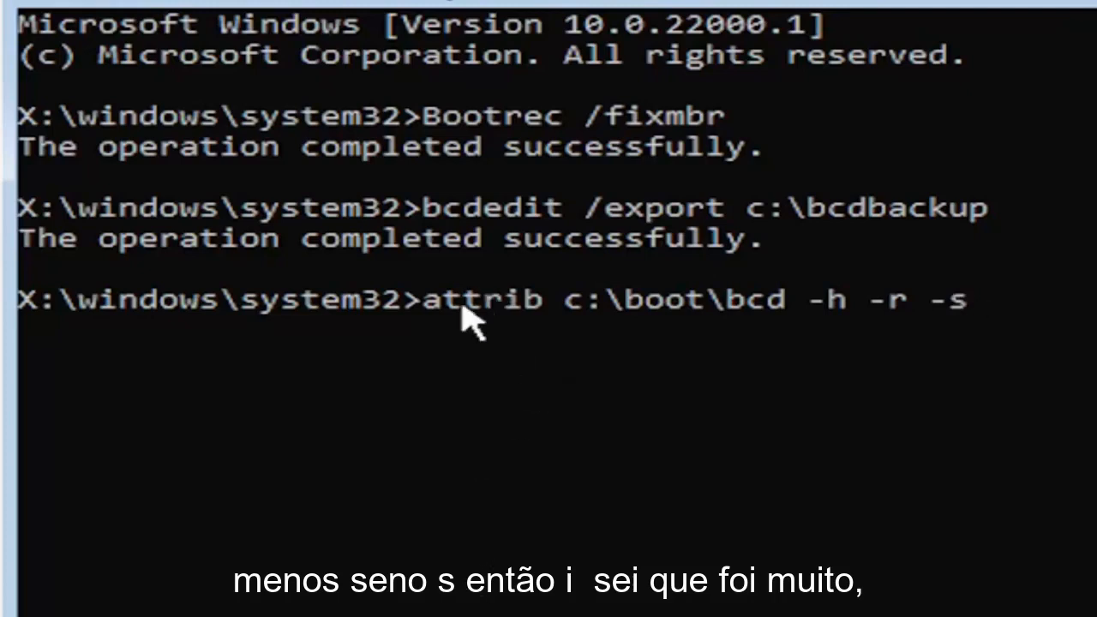
{"action": "mouse_move", "coordinate": [475, 343]}
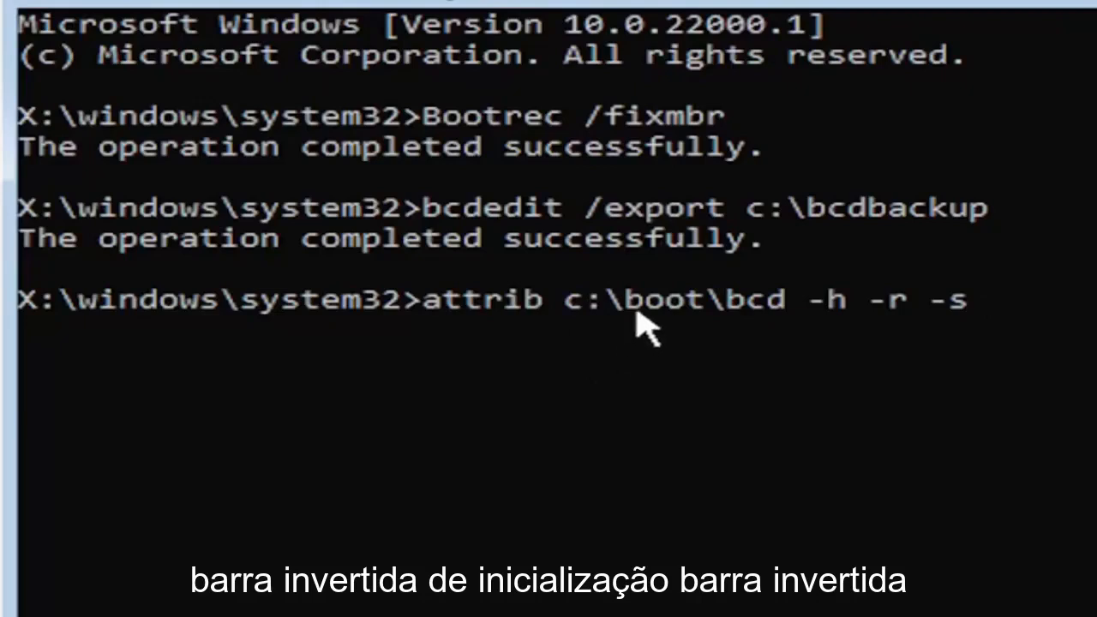
{"action": "mouse_move", "coordinate": [716, 283]}
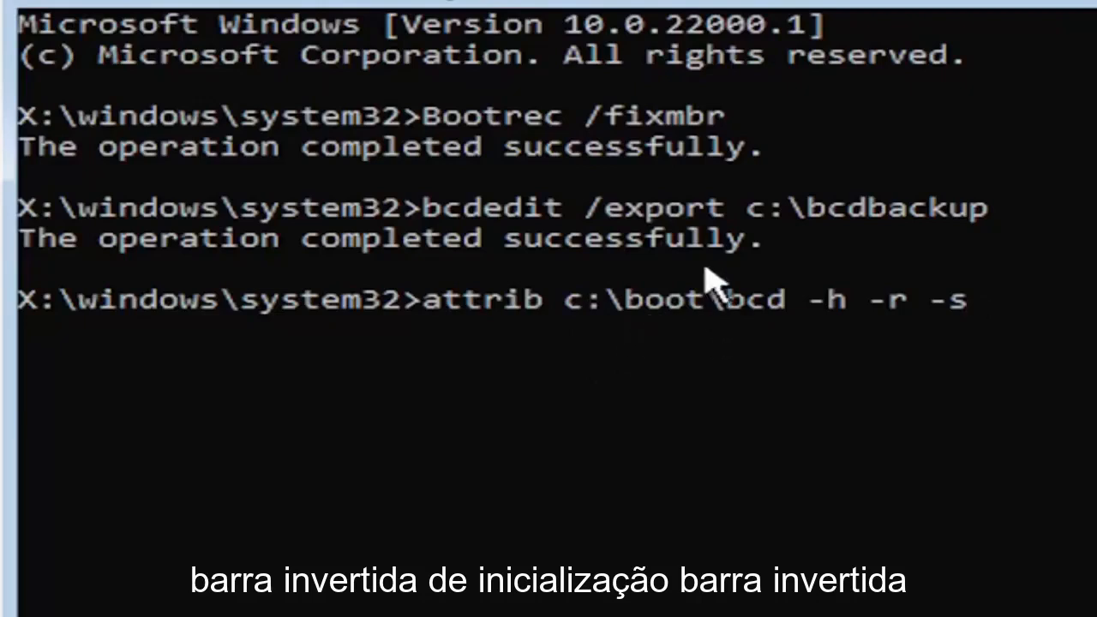
{"action": "mouse_move", "coordinate": [801, 351]}
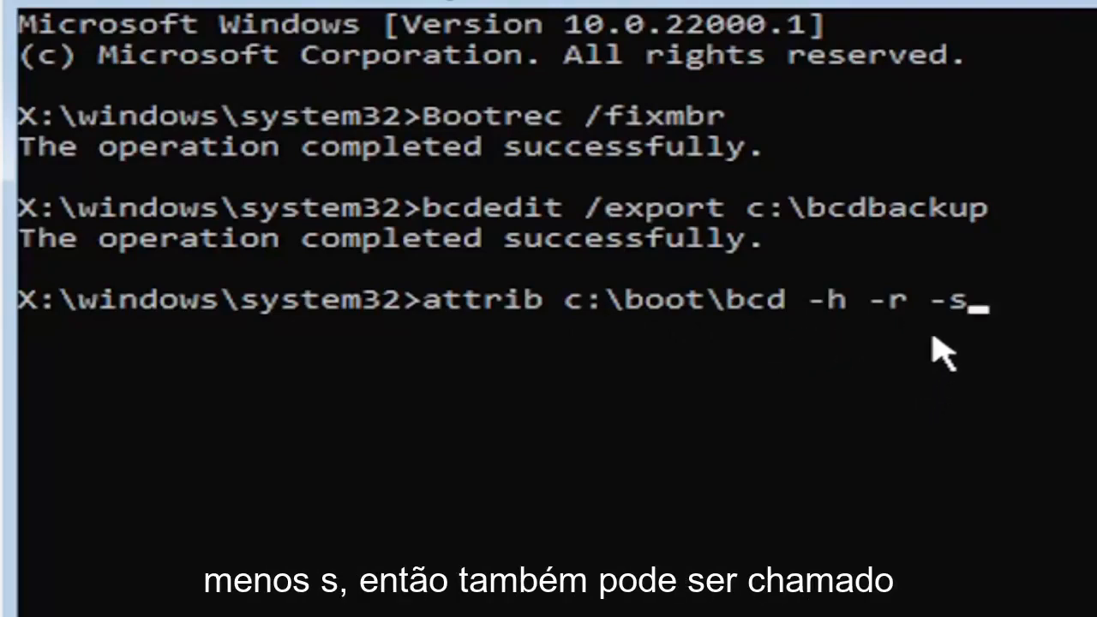
{"action": "mouse_move", "coordinate": [913, 406]}
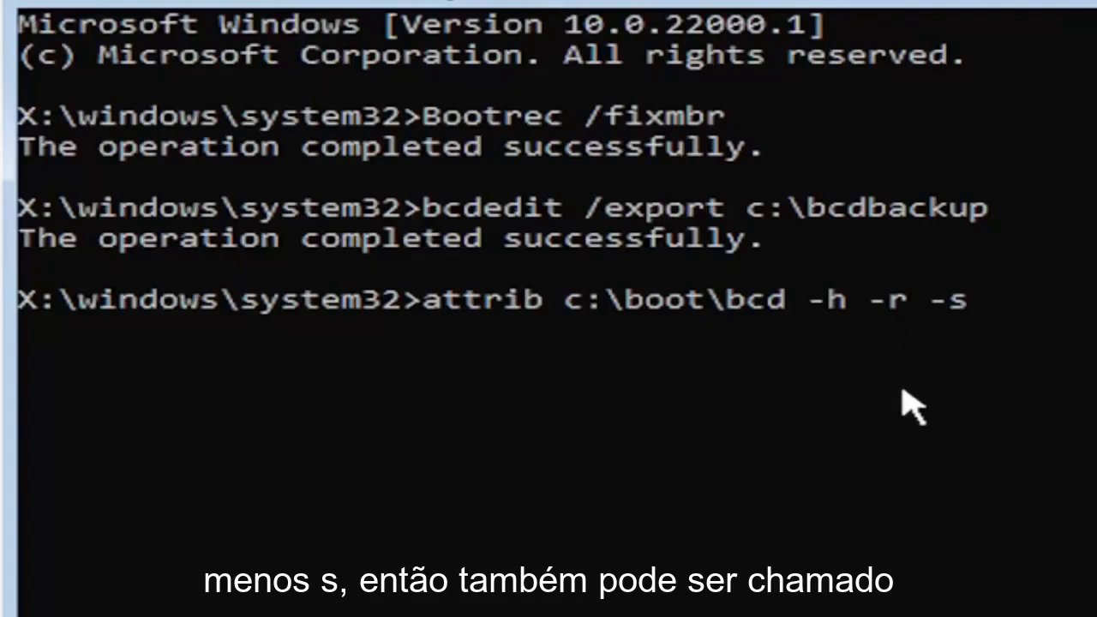
{"action": "mouse_move", "coordinate": [869, 402]}
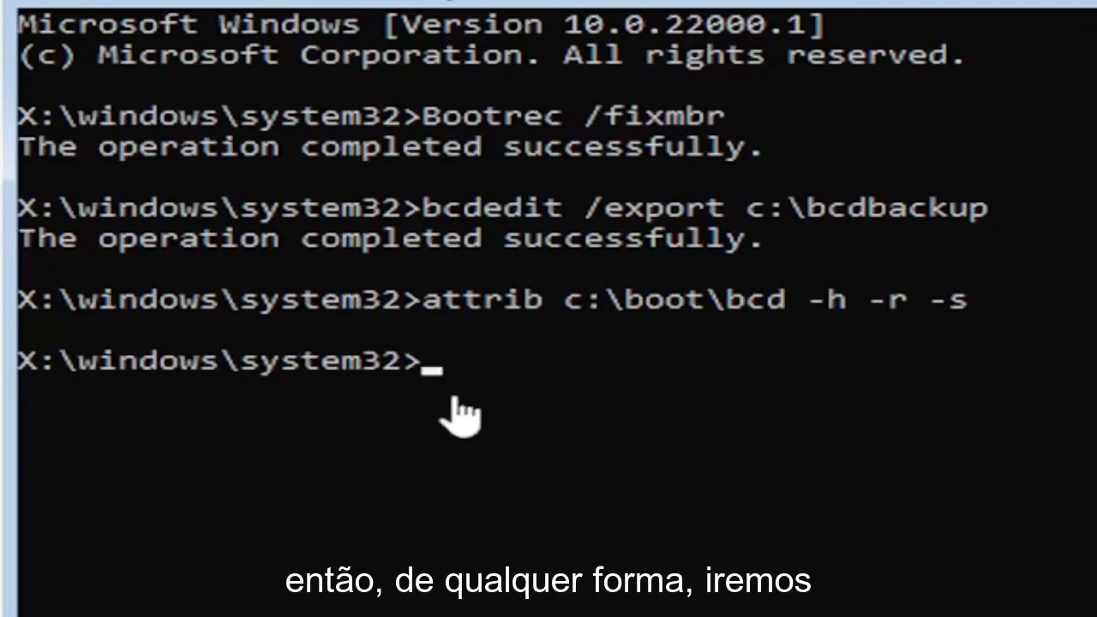
{"action": "mouse_move", "coordinate": [420, 557]}
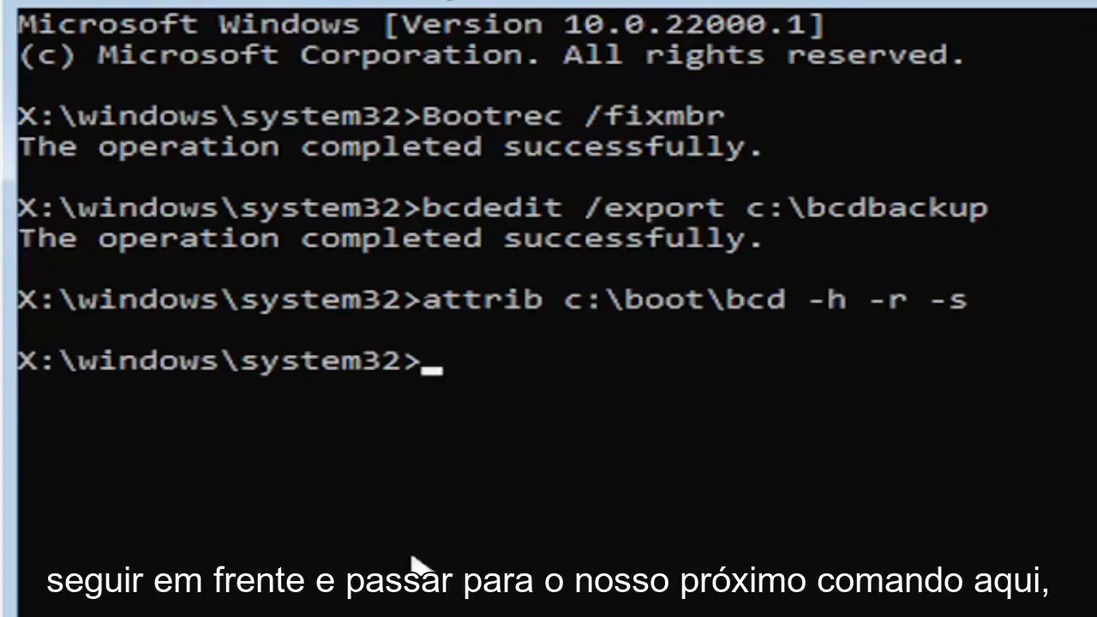
- Run 'ren c:\boot\bcd bcd.old' to rename the boot configuration file
{"action": "type", "text": "re"}
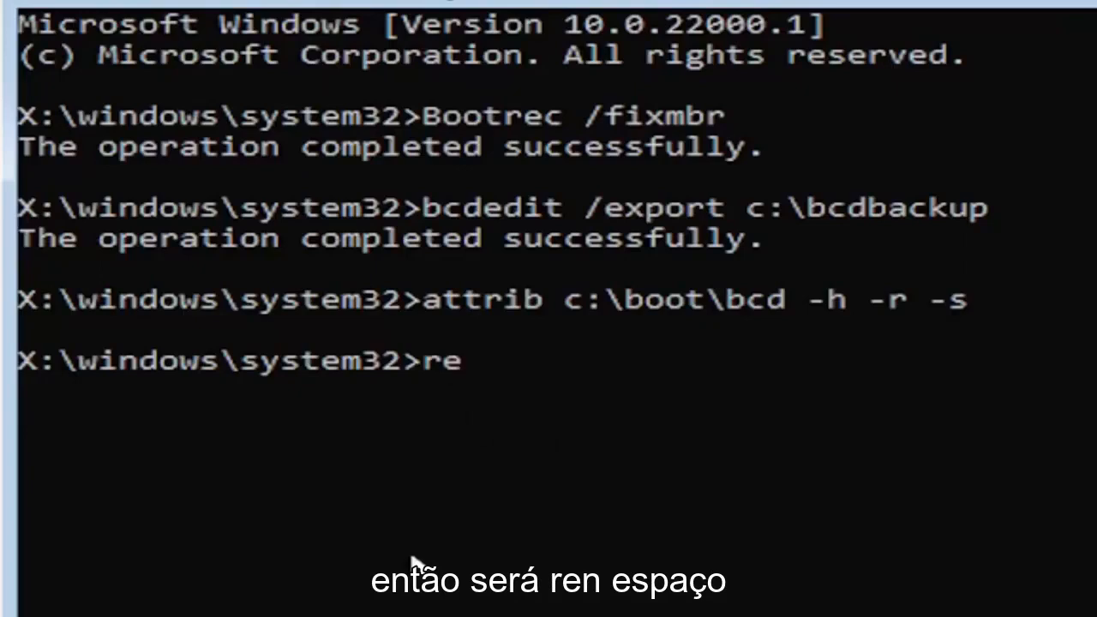
{"action": "type", "text": "n c"}
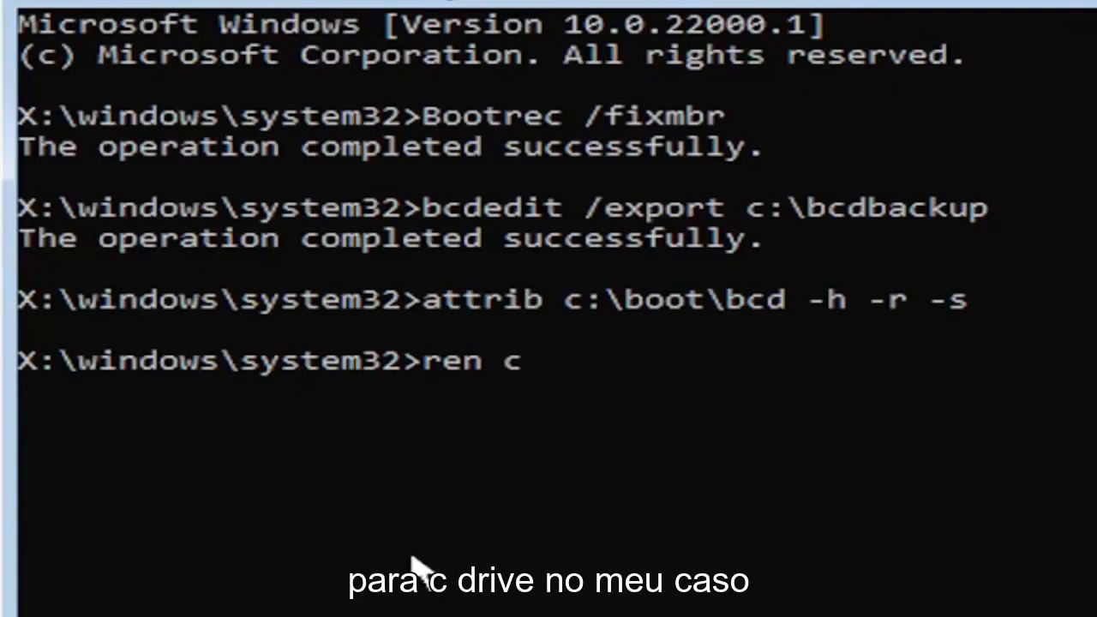
{"action": "type", "text": ":"}
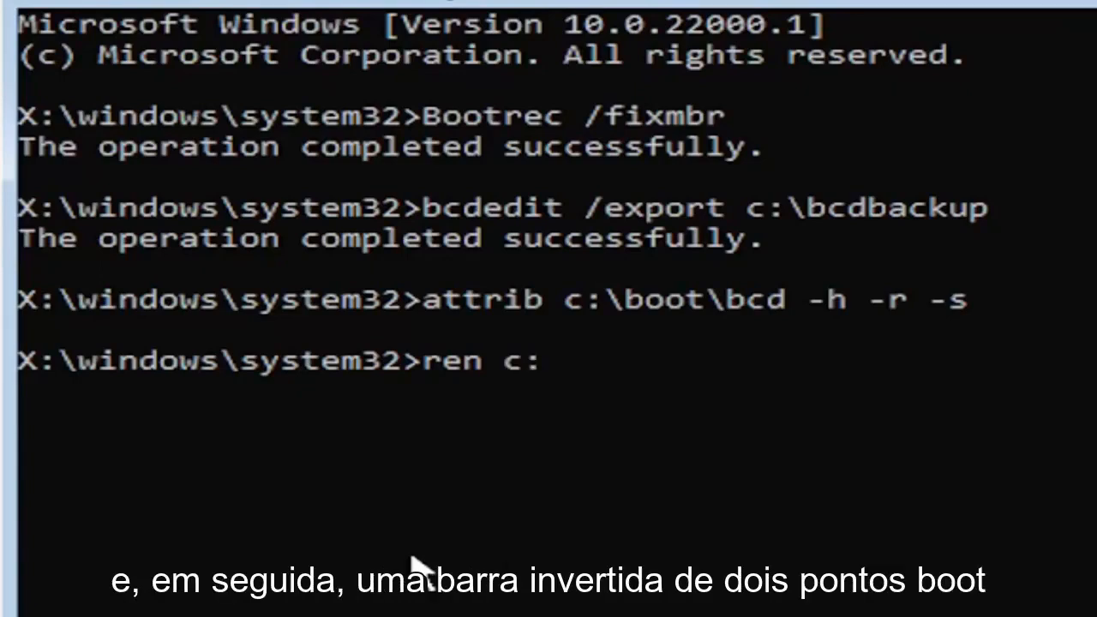
{"action": "type", "text": "\\boot"}
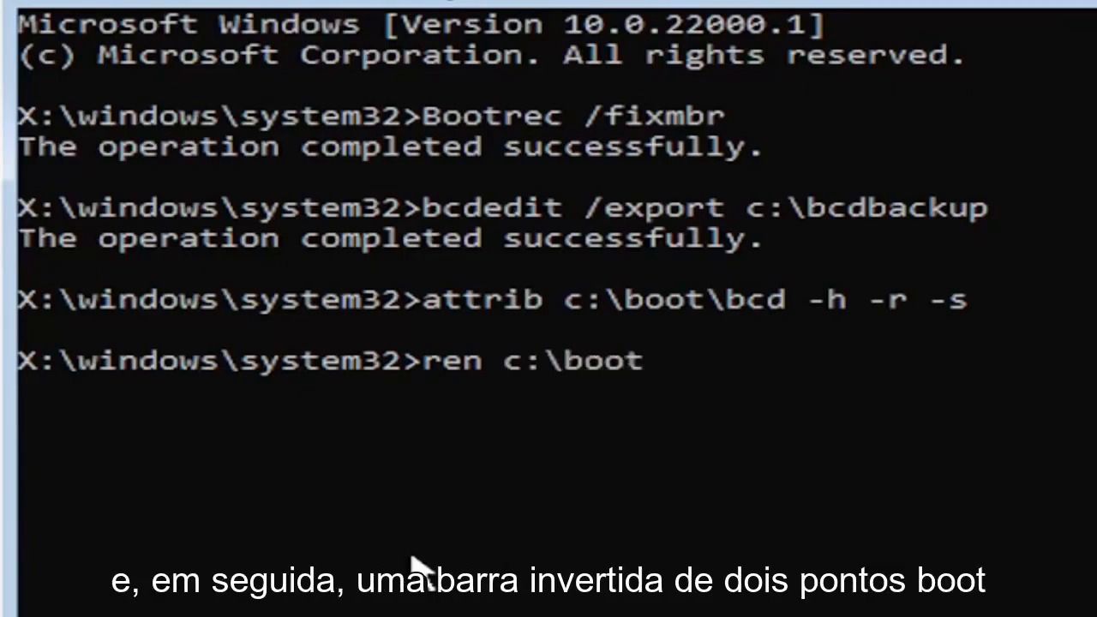
{"action": "type", "text": "\\bcd"}
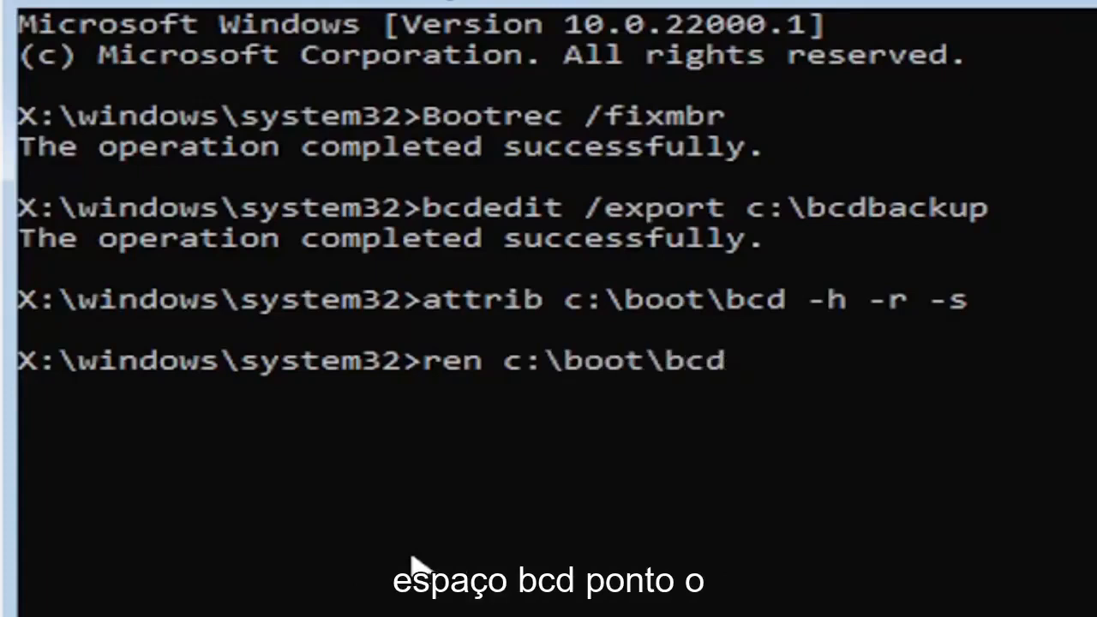
{"action": "type", "text": "bcd."}
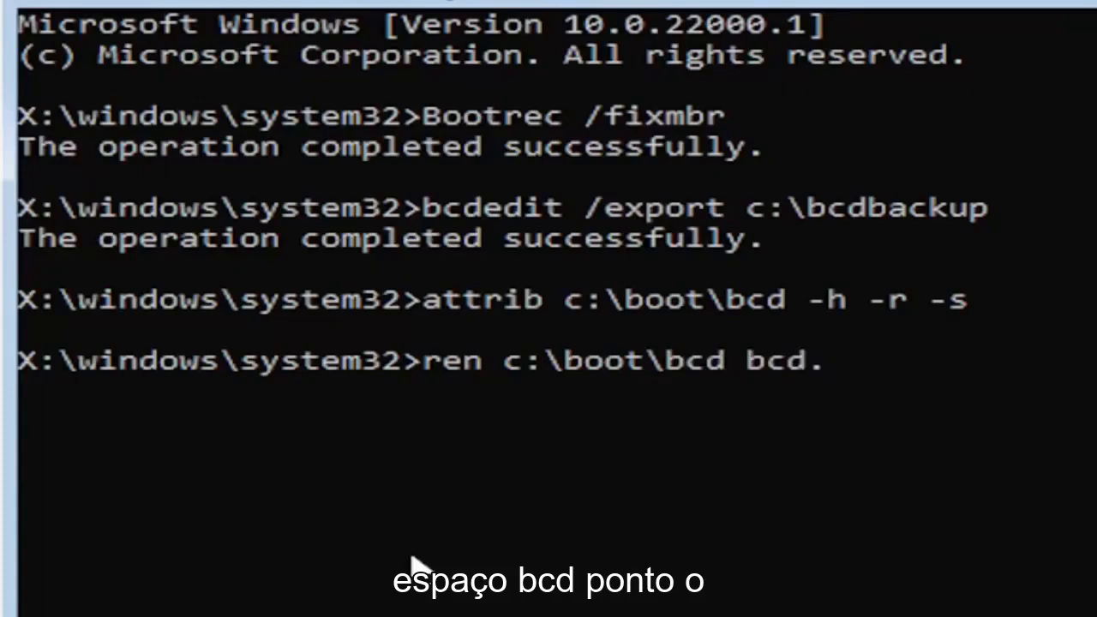
{"action": "type", "text": "old"}
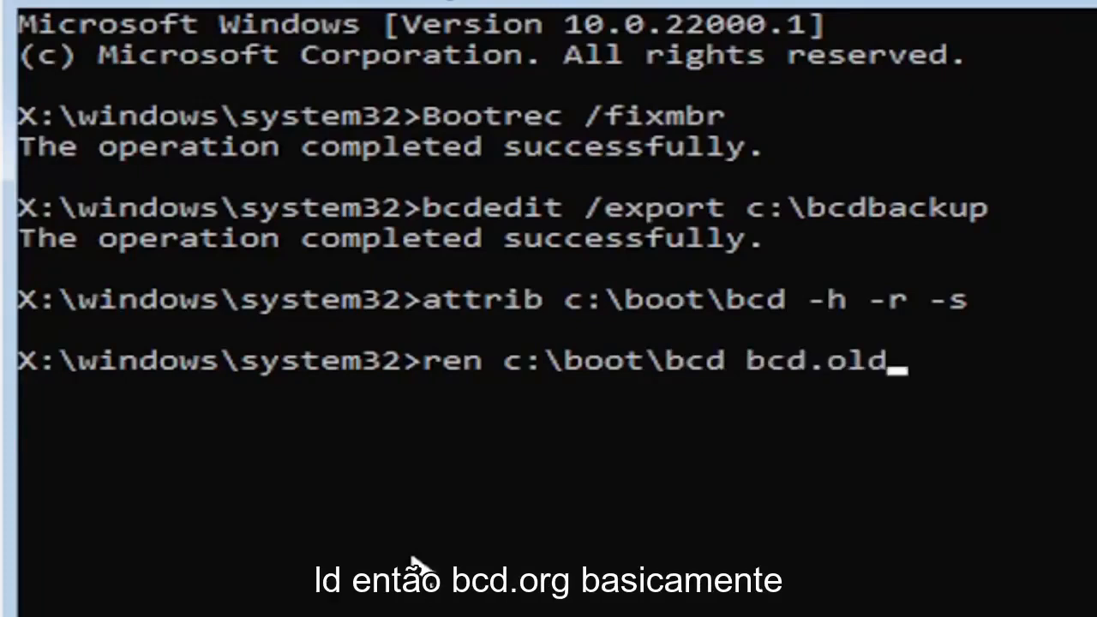
{"action": "mouse_move", "coordinate": [514, 493]}
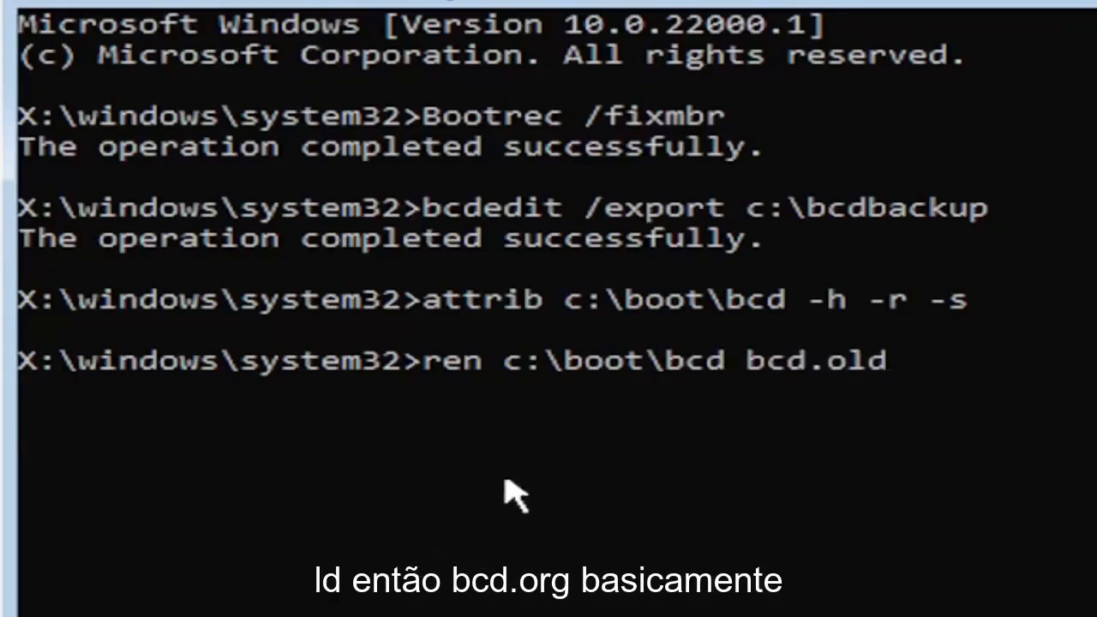
{"action": "mouse_move", "coordinate": [501, 409]}
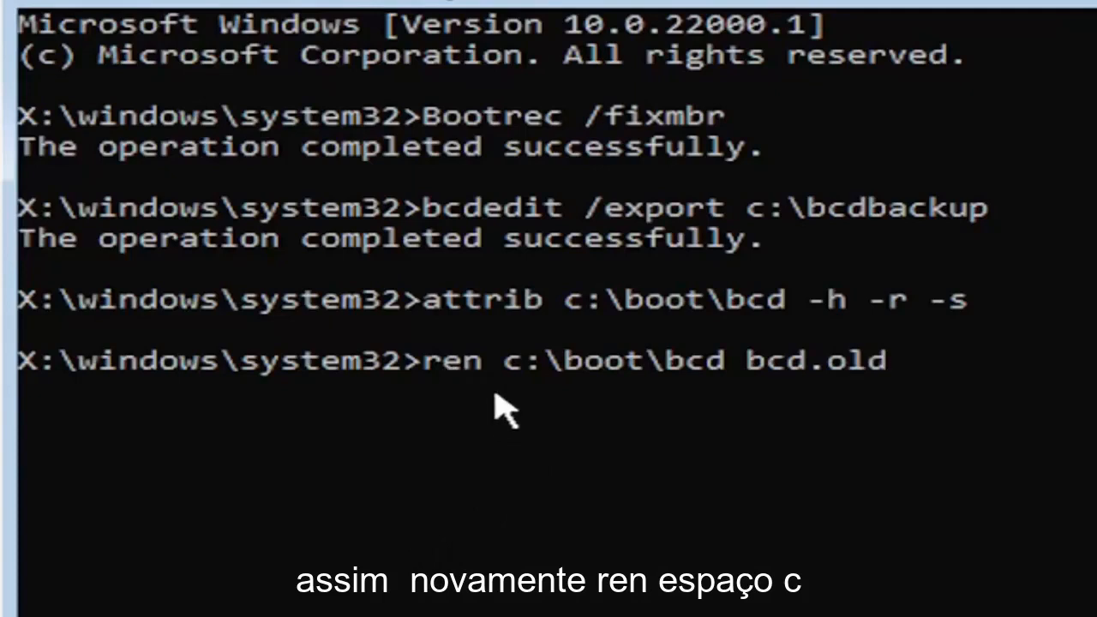
{"action": "mouse_move", "coordinate": [553, 420]}
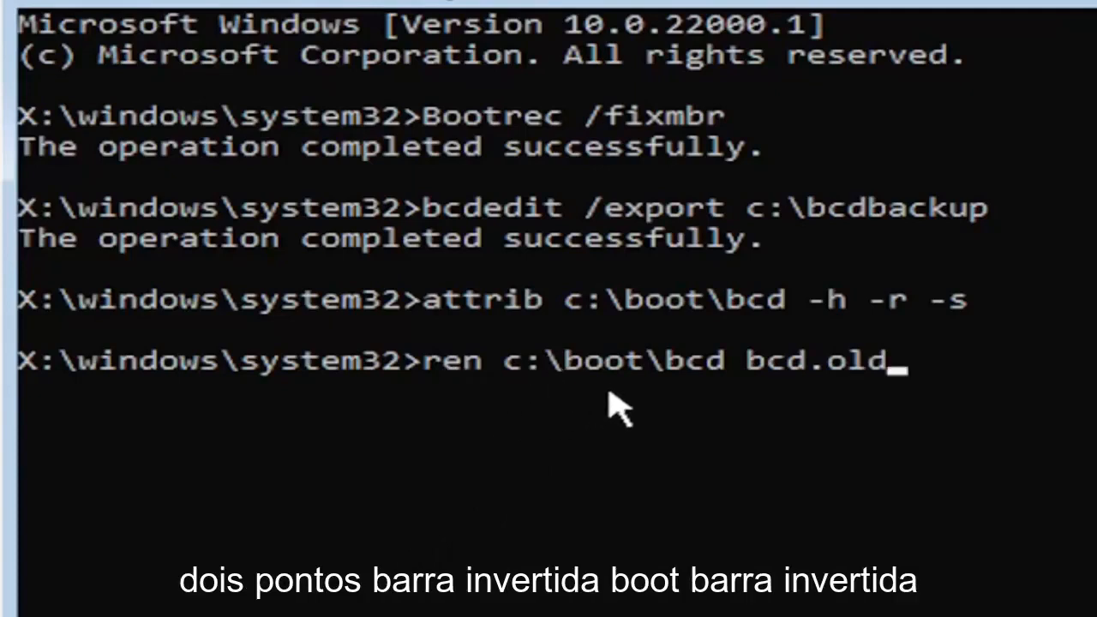
{"action": "mouse_move", "coordinate": [749, 415]}
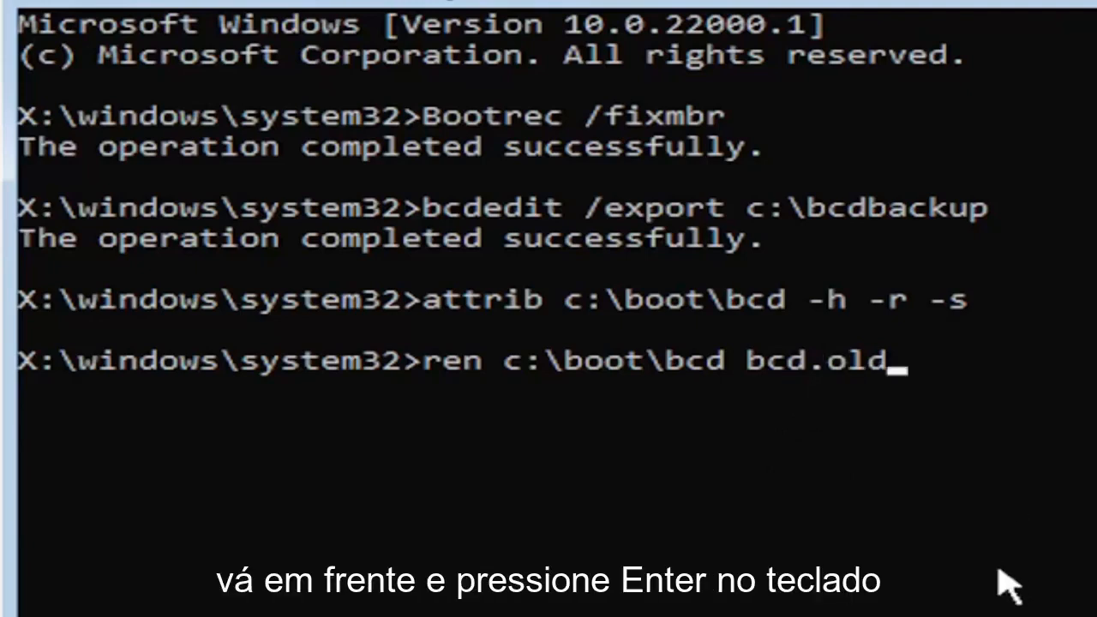
{"action": "key", "text": "Return"}
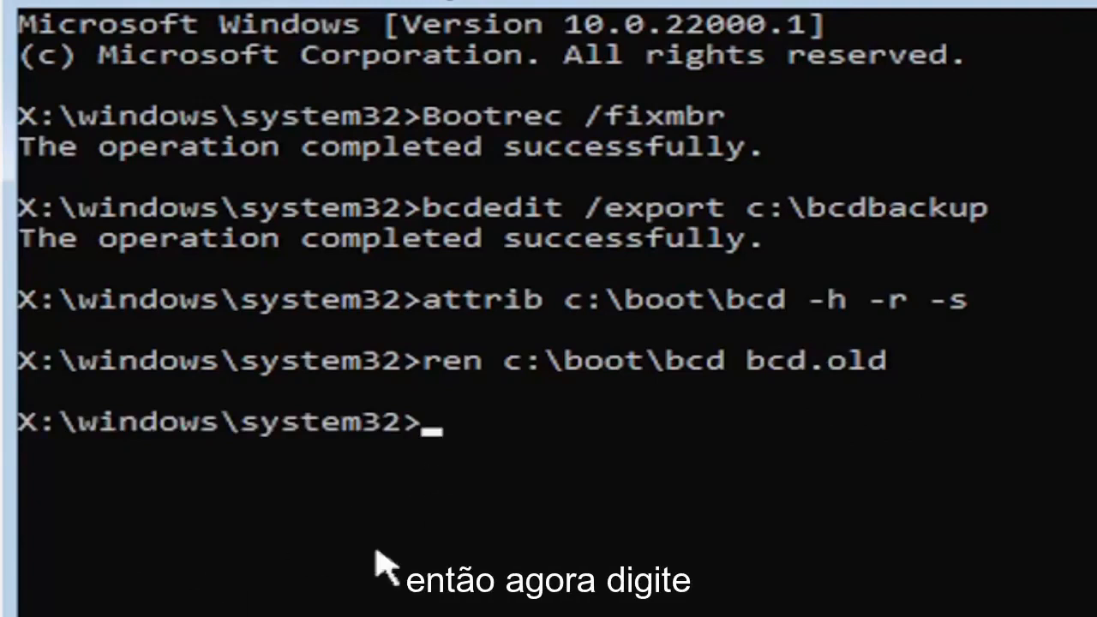
- Enter 'bootrec /rebuildbcd' at the Command Prompt without running it
{"action": "type", "text": "b"}
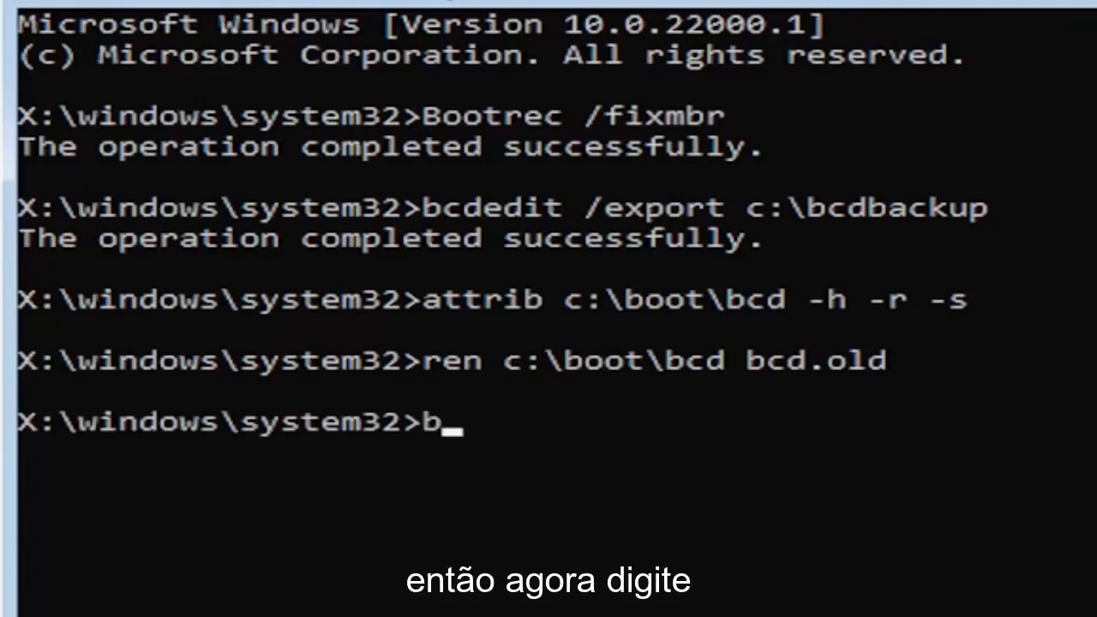
{"action": "type", "text": "ootr"}
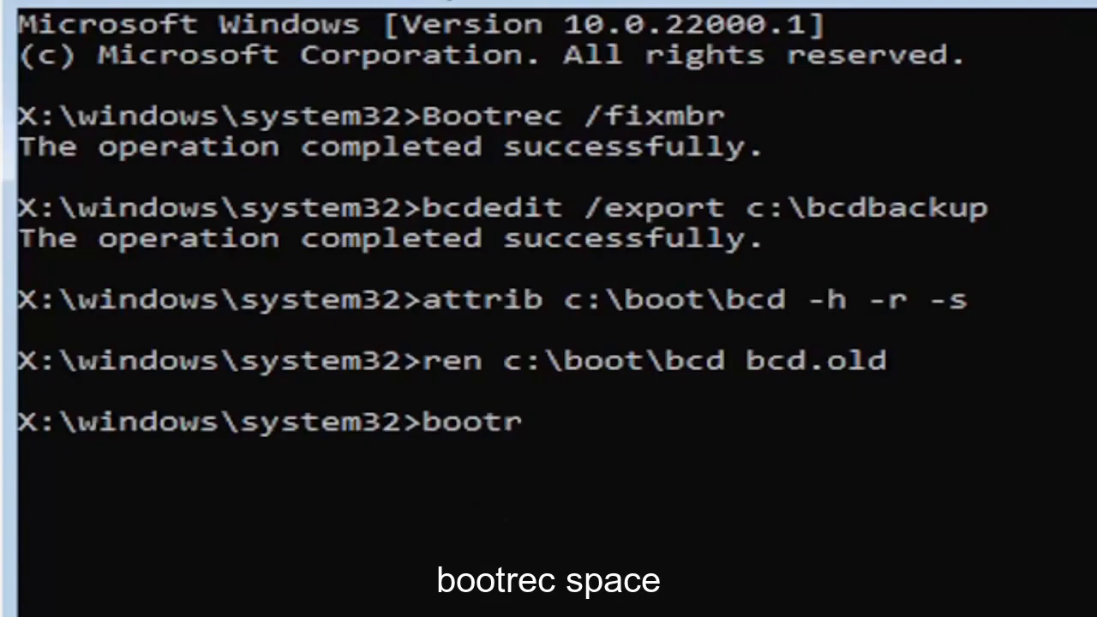
{"action": "type", "text": "ec"}
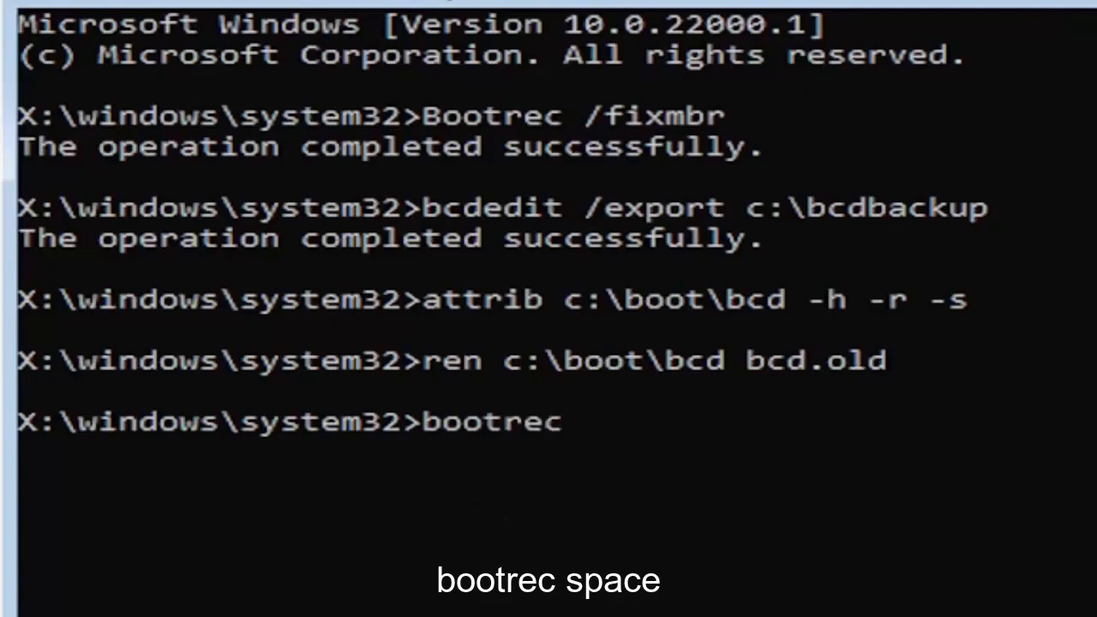
{"action": "type", "text": "/rebuild"}
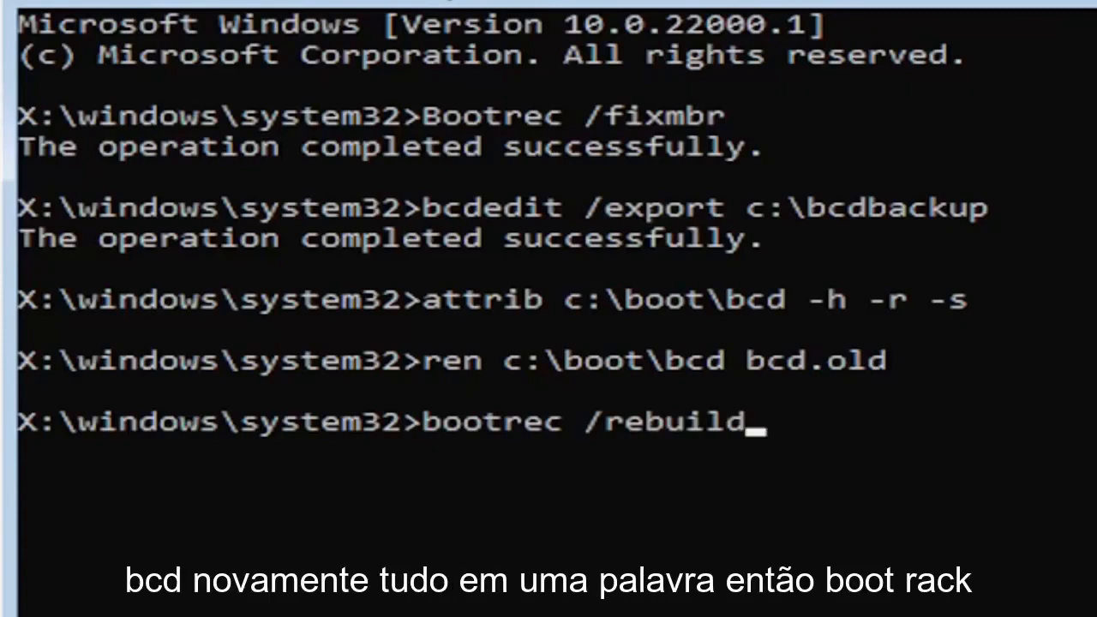
{"action": "type", "text": "bcd"}
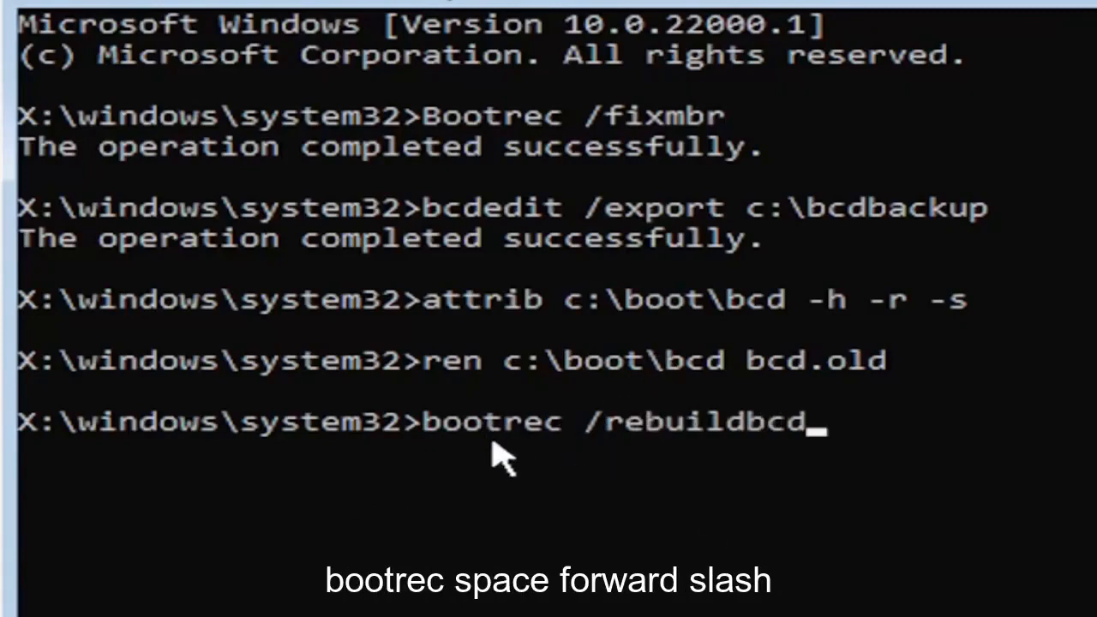
{"action": "mouse_move", "coordinate": [574, 462]}
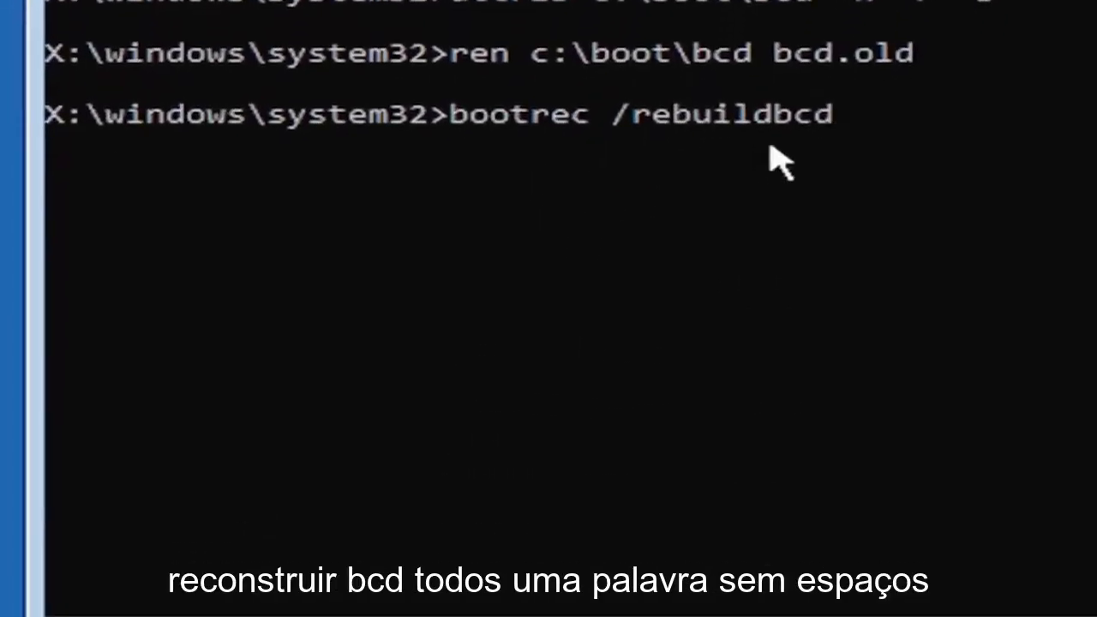
{"action": "mouse_move", "coordinate": [865, 90]}
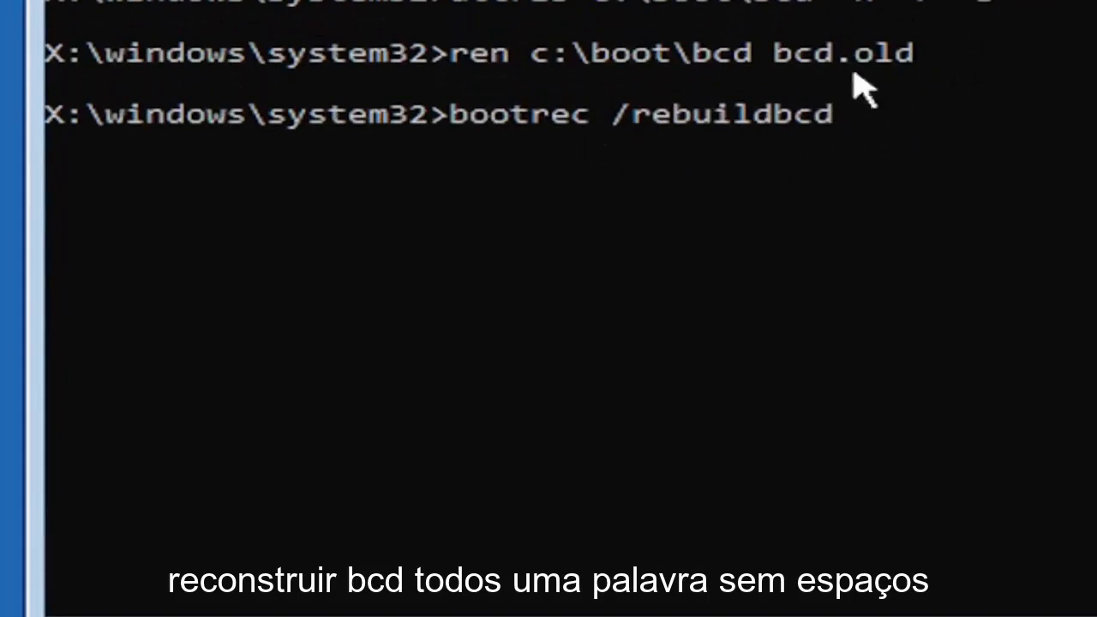
{"action": "mouse_move", "coordinate": [608, 218]}
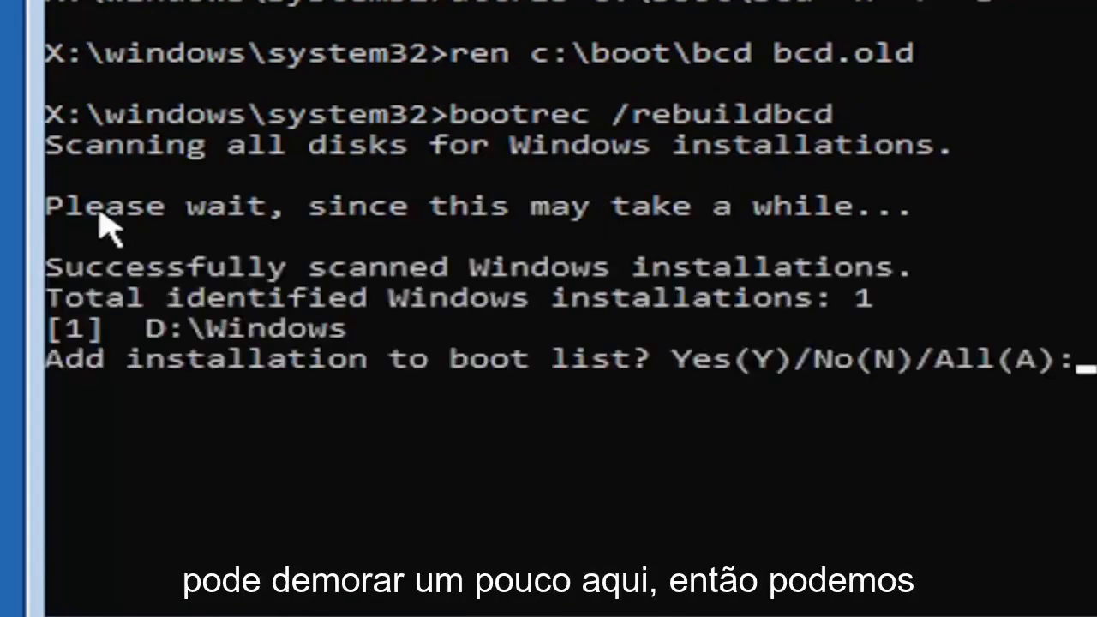
{"action": "mouse_move", "coordinate": [214, 512]}
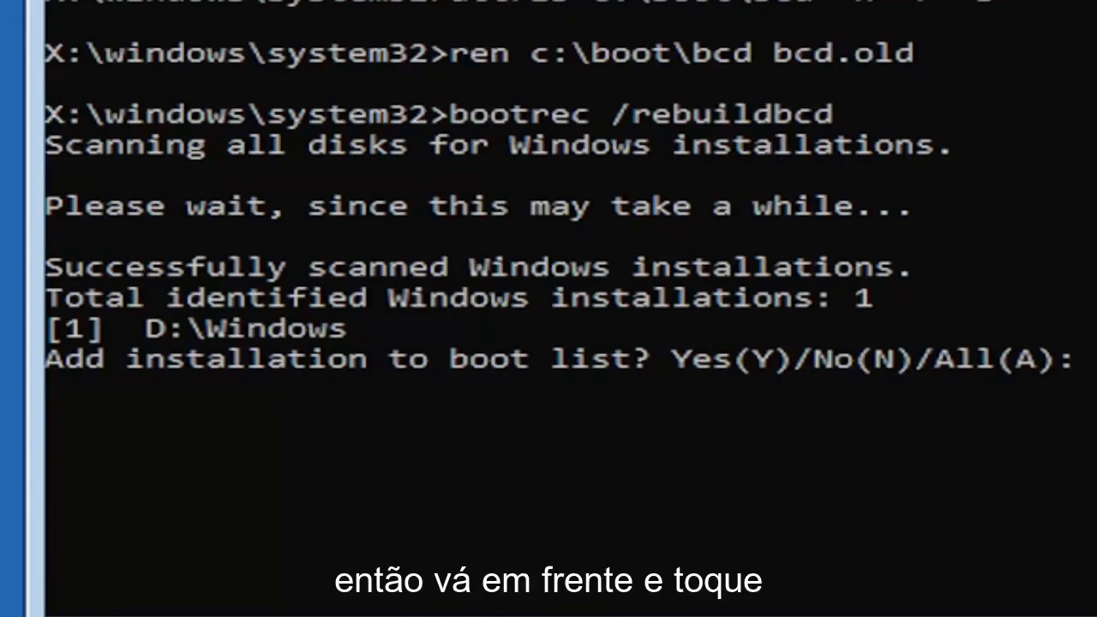
- Confirm with Y to add the detected D:\Windows installation to the boot list
{"action": "type", "text": "y"}
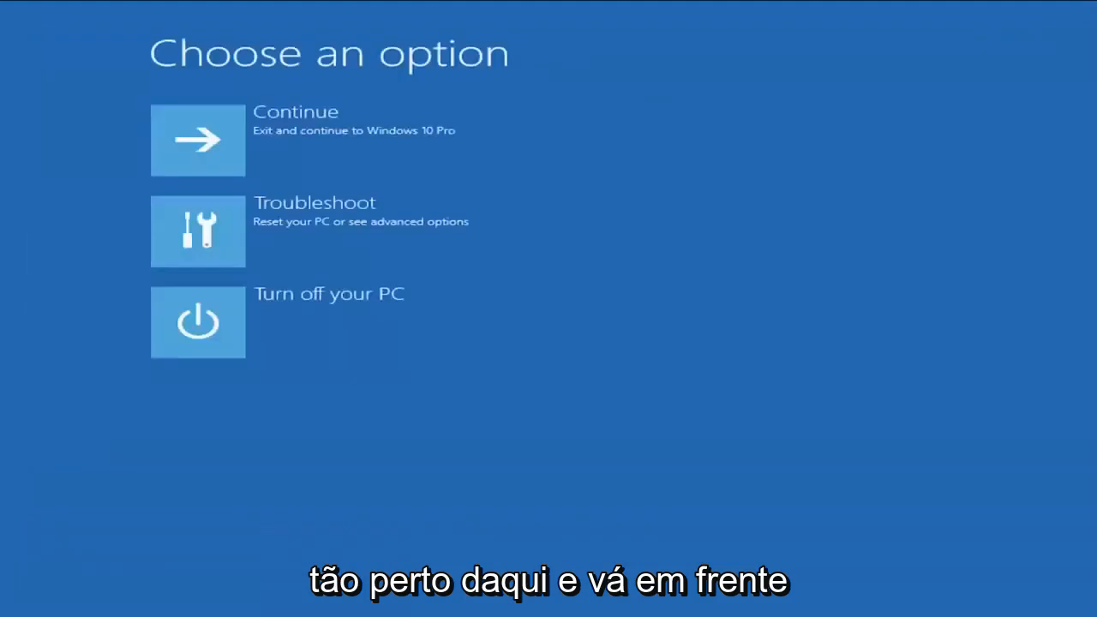
{"action": "mouse_move", "coordinate": [343, 156]}
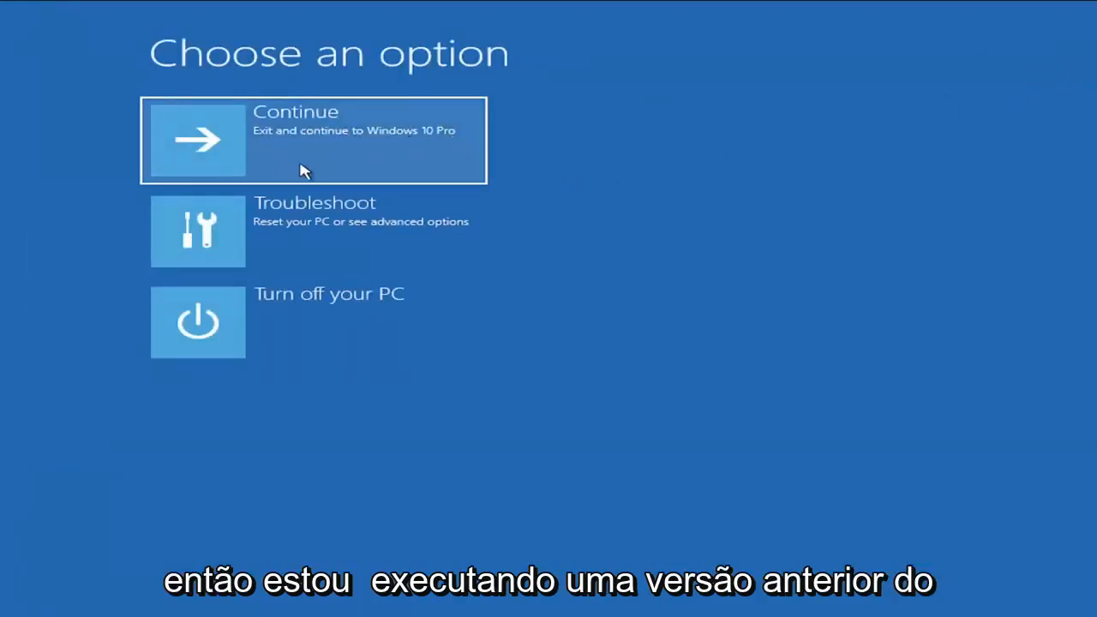
{"action": "mouse_move", "coordinate": [420, 145]}
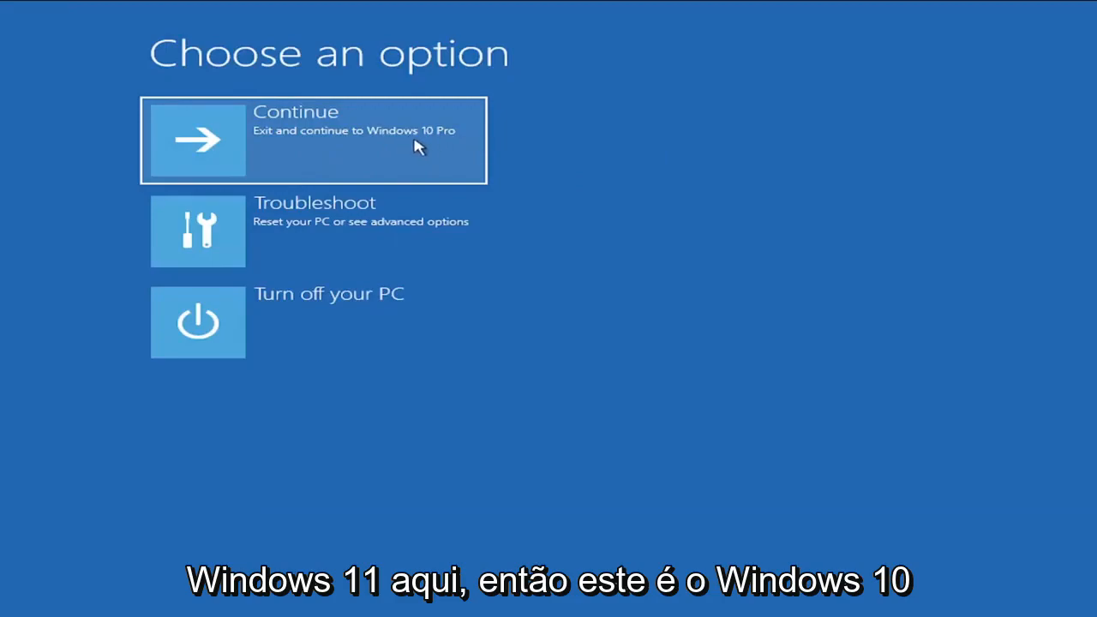